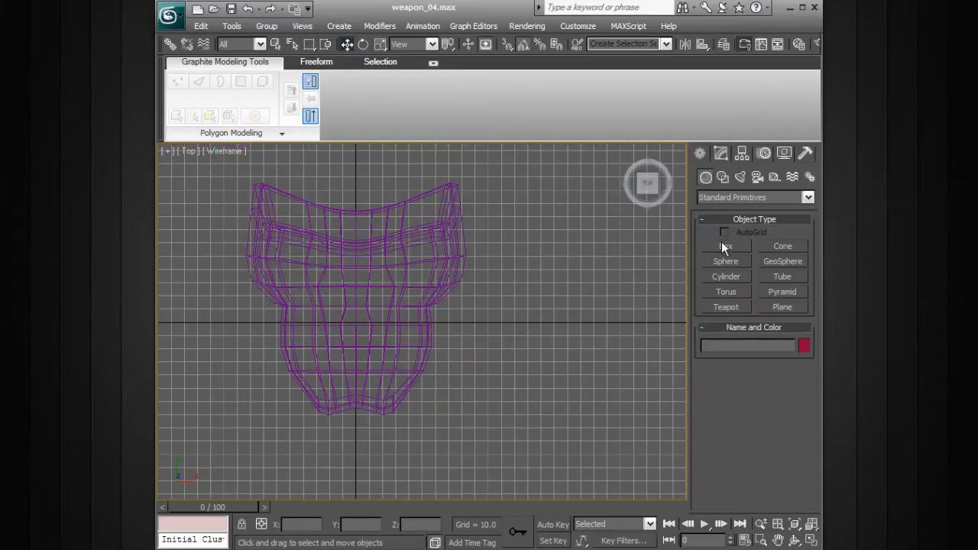
# Draw a box beside the purple guard and lower it level with the guard
pyautogui.click(725, 246)
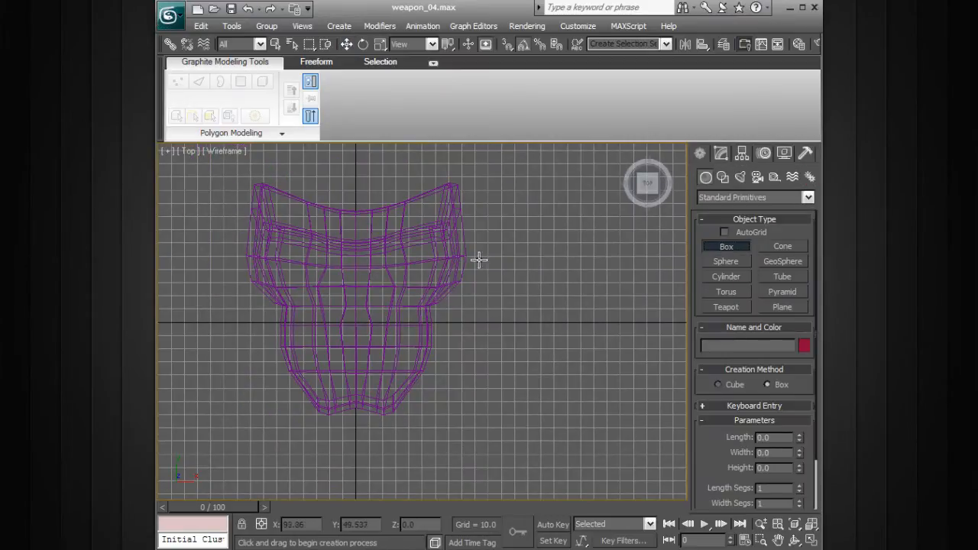
pyautogui.moveTo(464, 226)
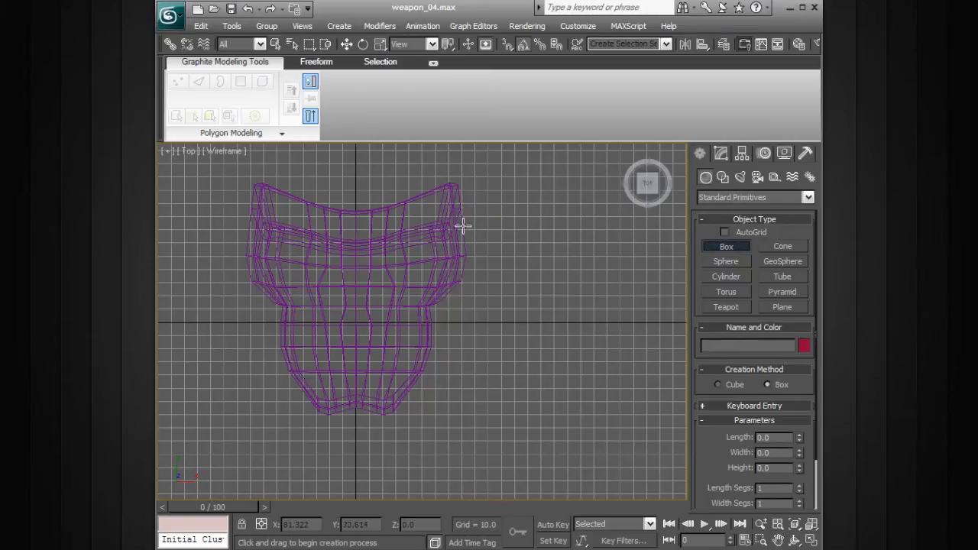
pyautogui.moveTo(463, 225); pyautogui.dragTo(520, 359)
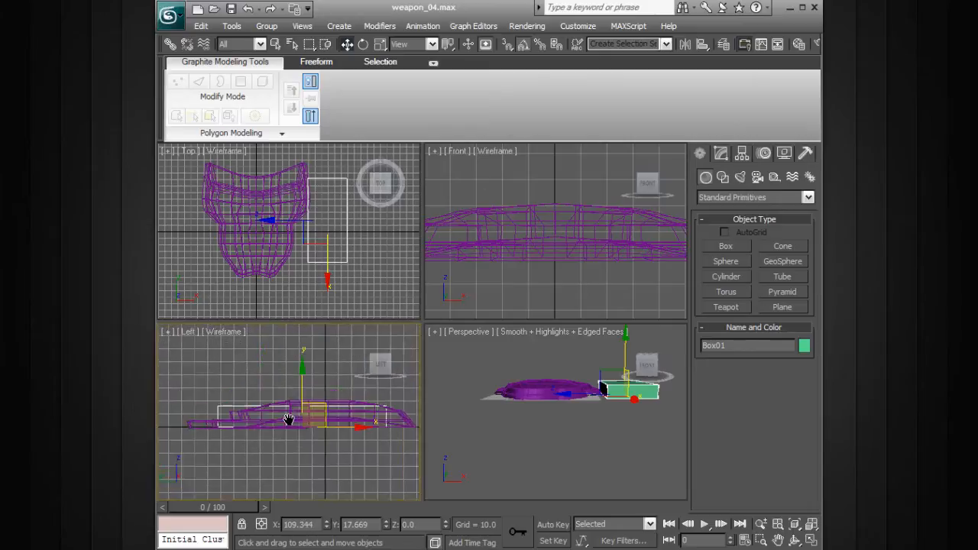
pyautogui.moveTo(288, 420); pyautogui.dragTo(351, 382)
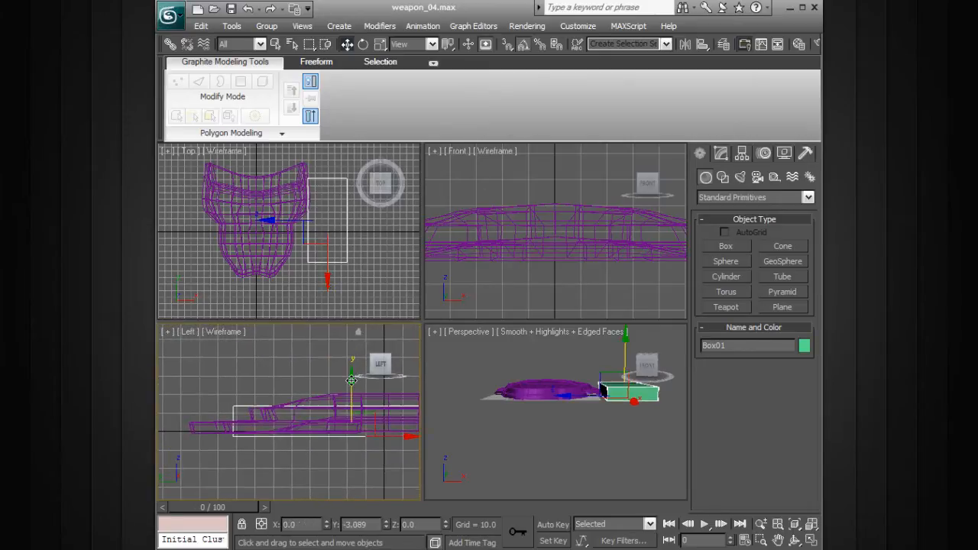
pyautogui.moveTo(350, 380); pyautogui.dragTo(350, 392)
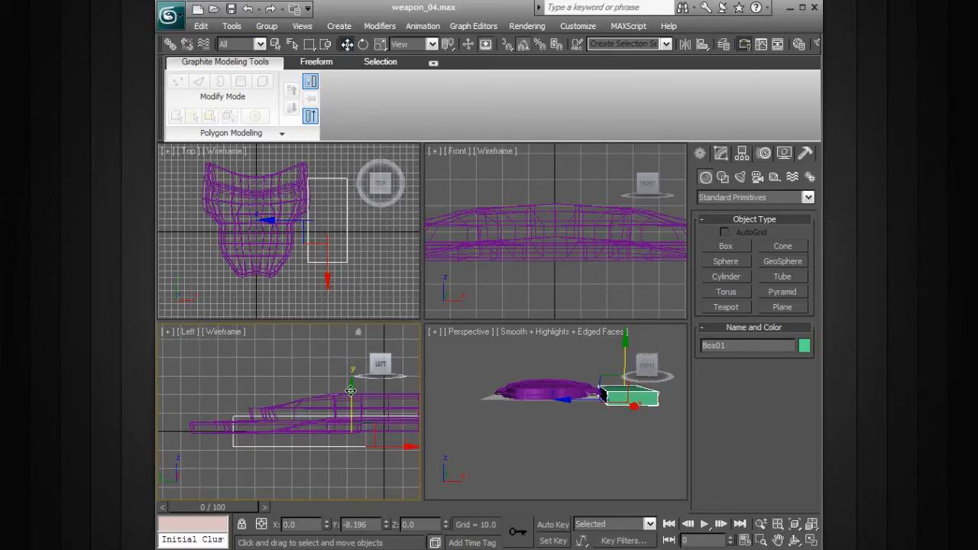
pyautogui.moveTo(350, 391); pyautogui.dragTo(350, 387)
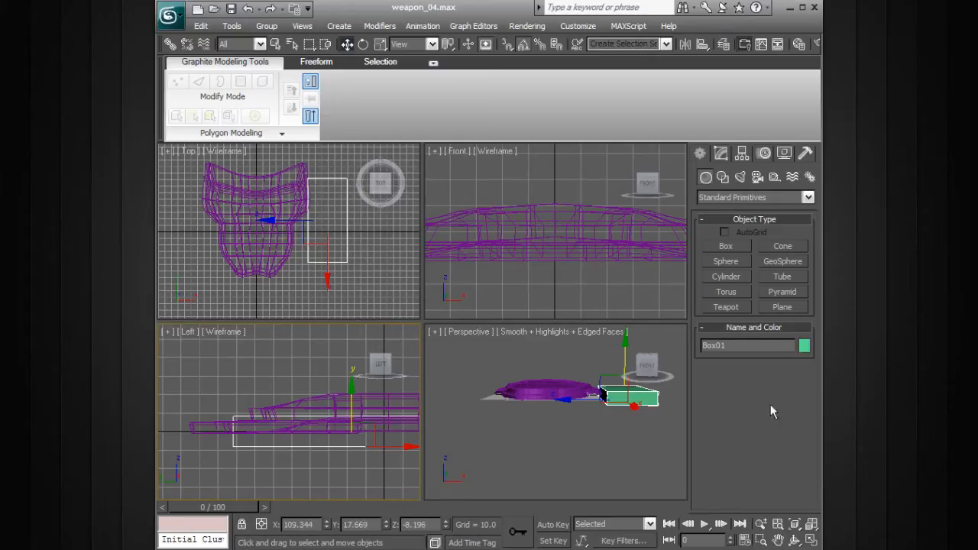
# Reduce the box's width and height and set 6 length, 3 width, 2 height segments
pyautogui.click(721, 153)
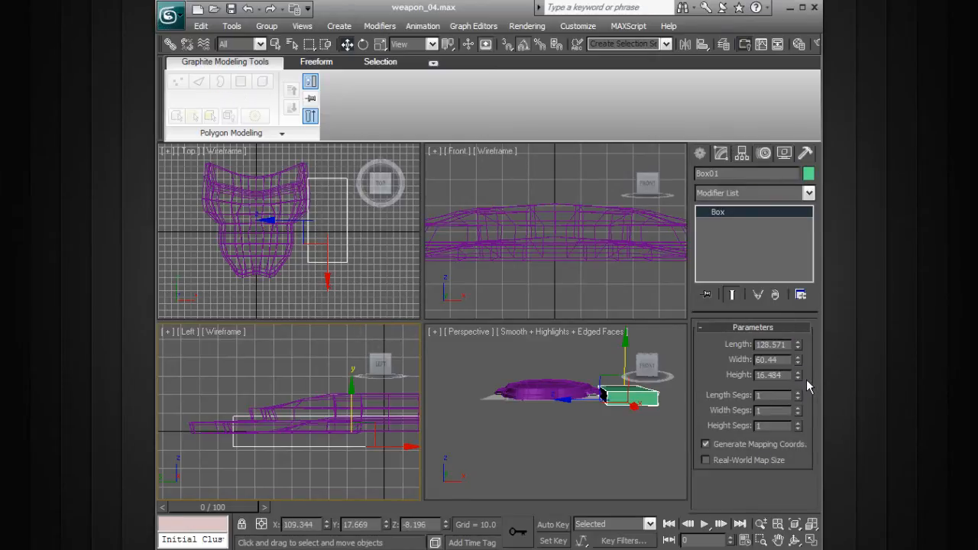
pyautogui.click(798, 341)
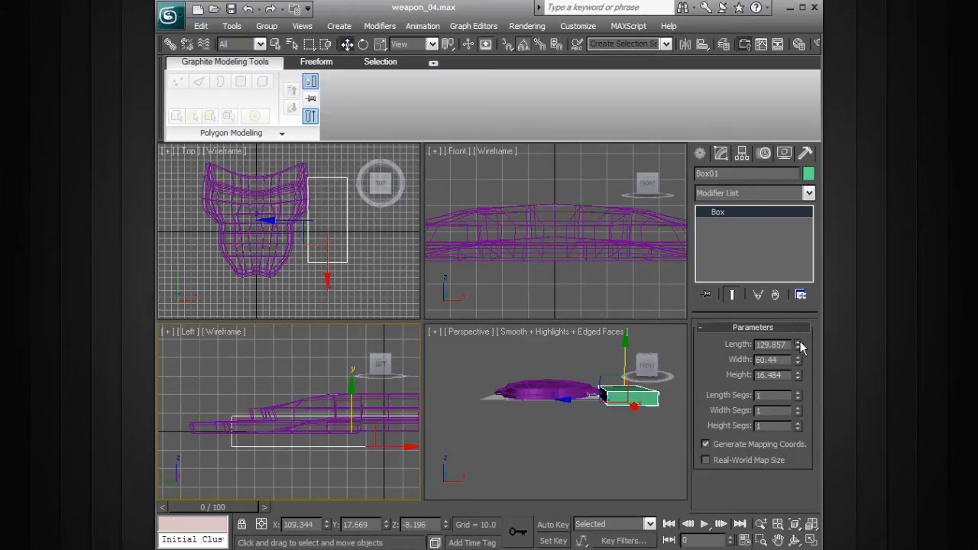
pyautogui.click(799, 347)
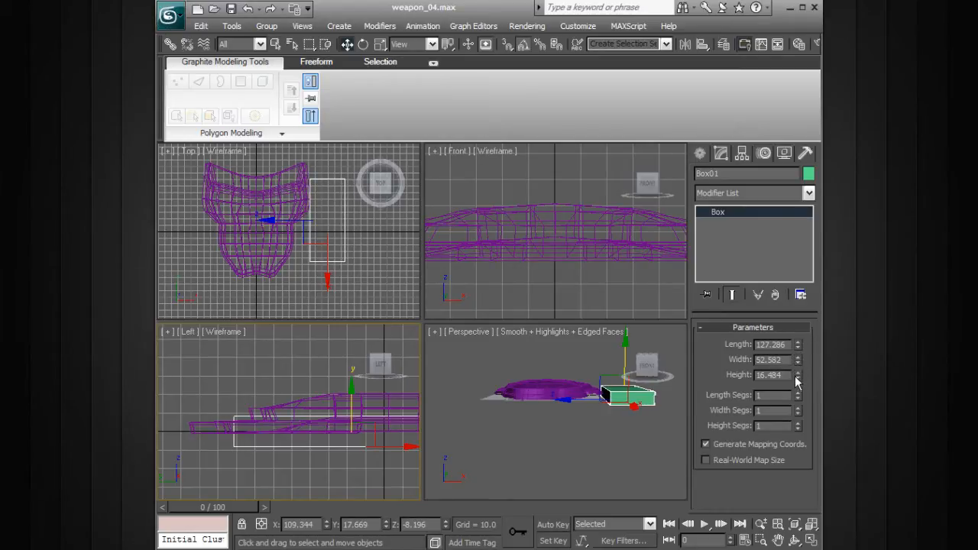
pyautogui.click(797, 377)
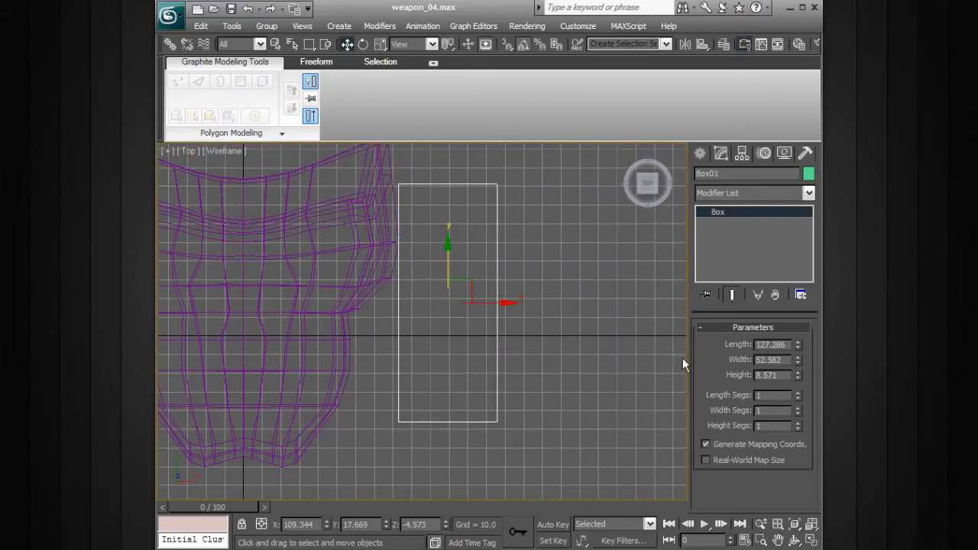
pyautogui.click(799, 392)
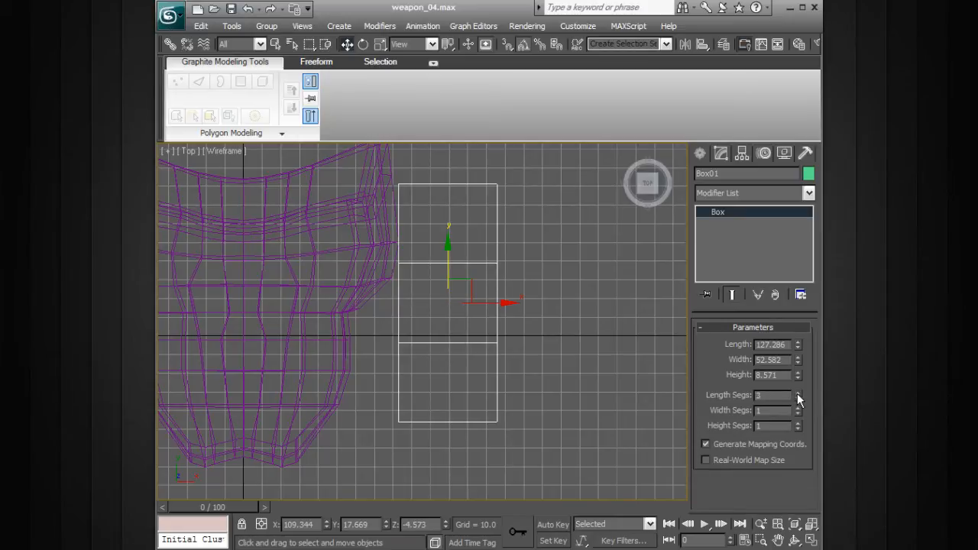
pyautogui.click(798, 392)
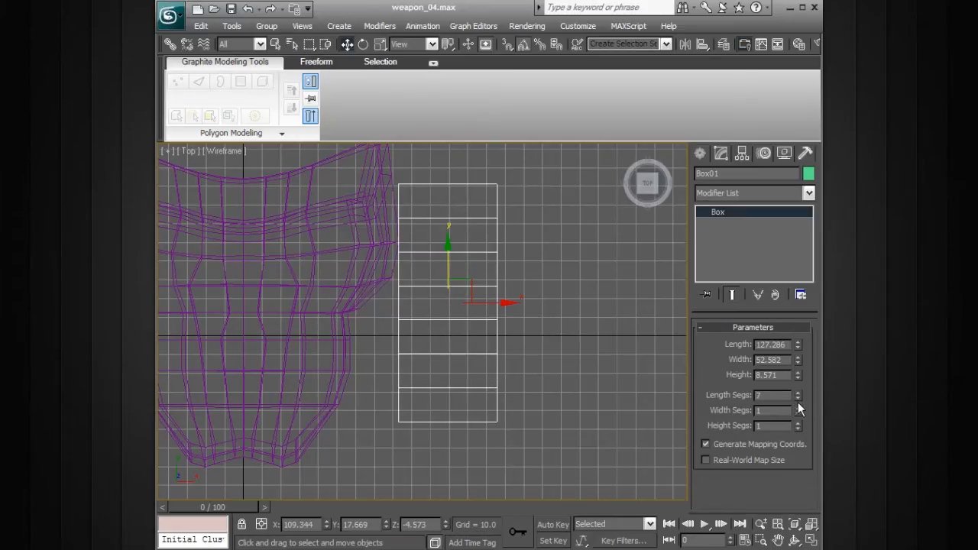
pyautogui.click(799, 398)
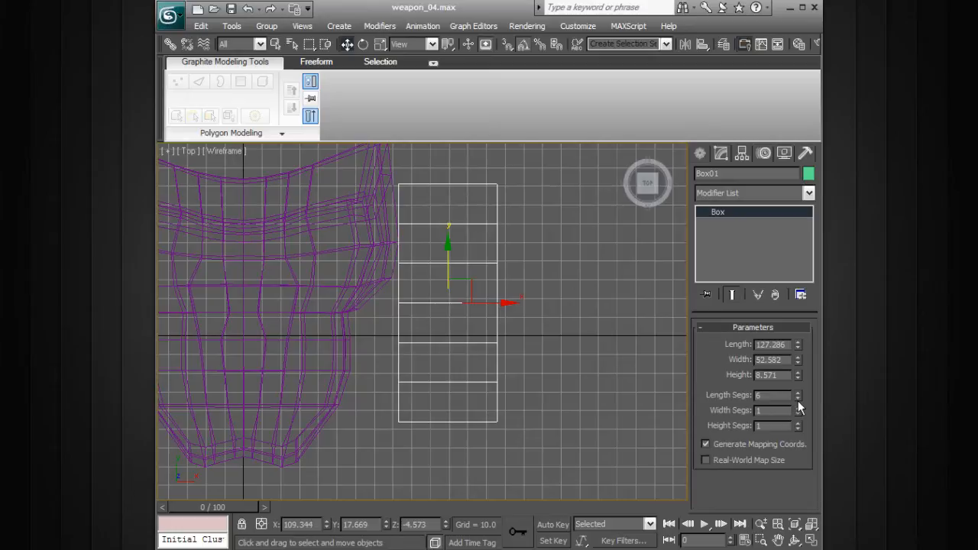
pyautogui.moveTo(705, 384)
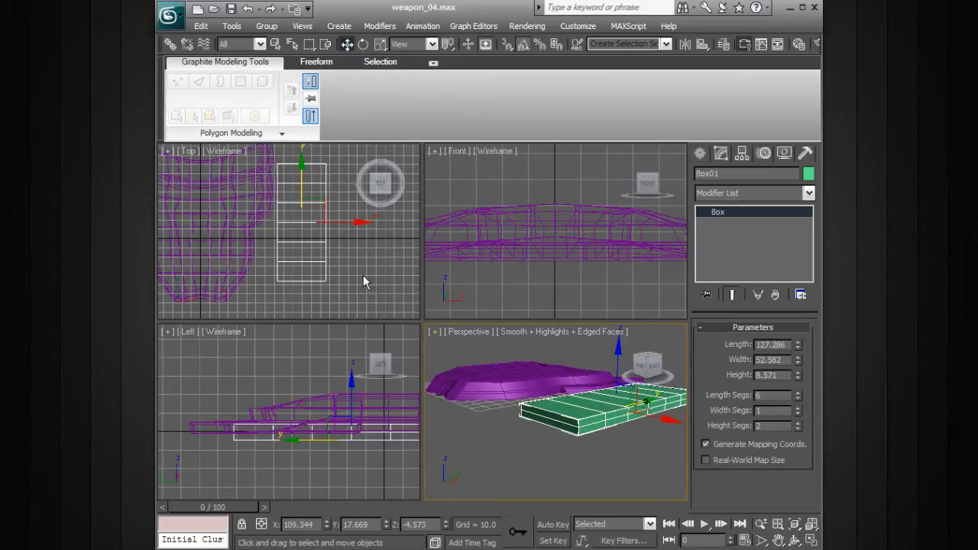
pyautogui.click(800, 407)
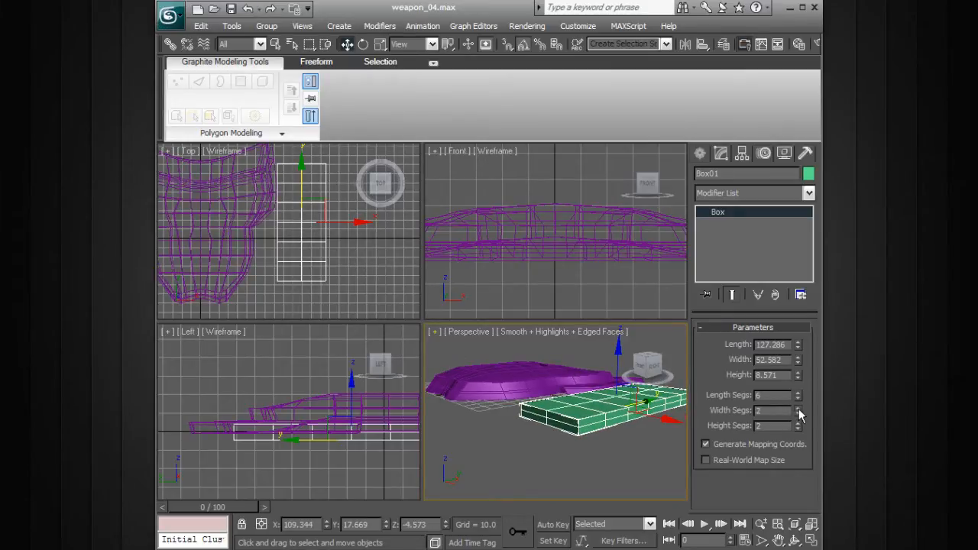
pyautogui.click(799, 407)
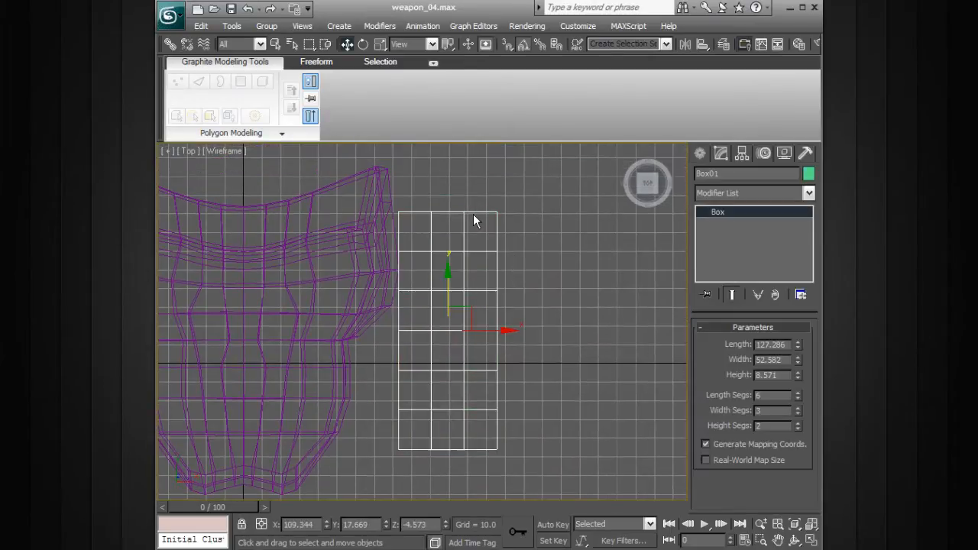
# Convert the box to Editable Poly and taper its left-edge vertices toward the guard
pyautogui.rightClick(755, 212)
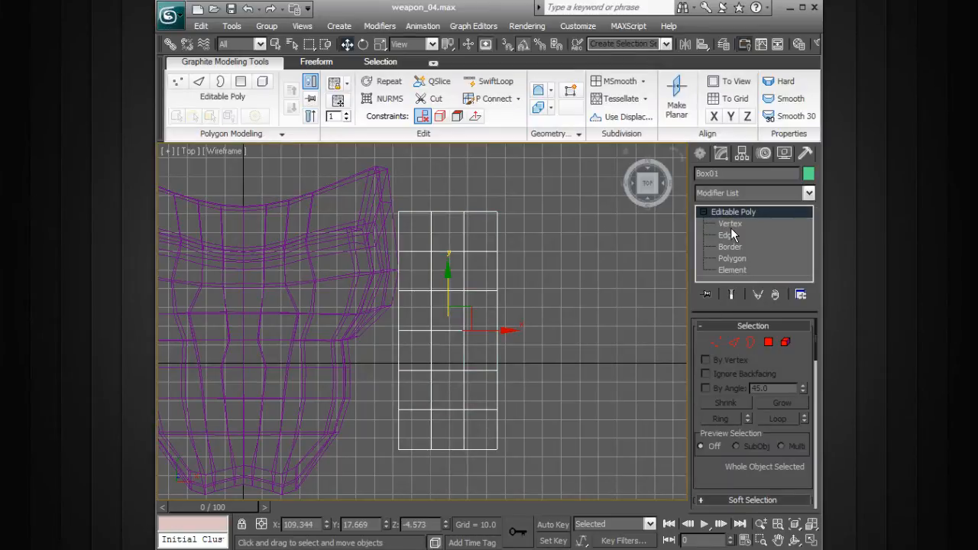
pyautogui.click(730, 223)
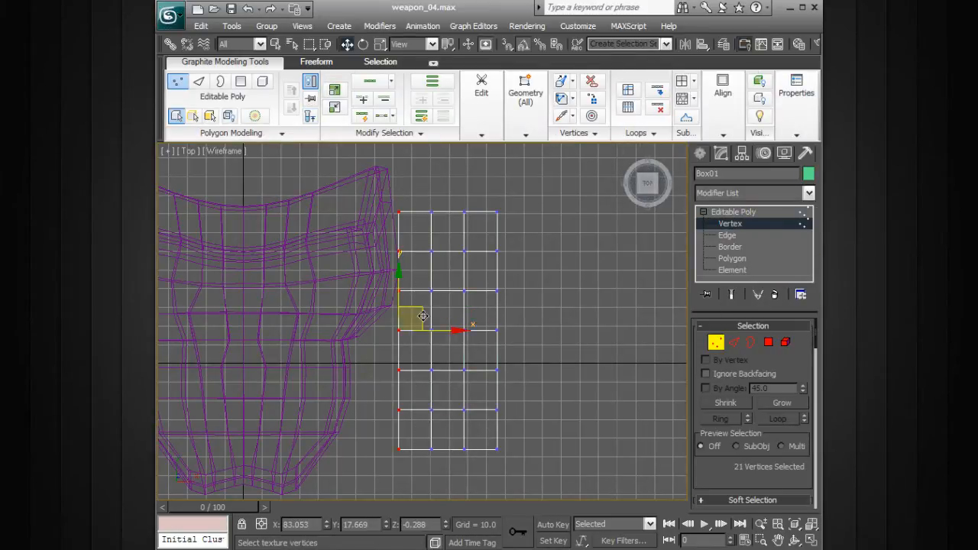
pyautogui.moveTo(422, 315); pyautogui.dragTo(400, 275)
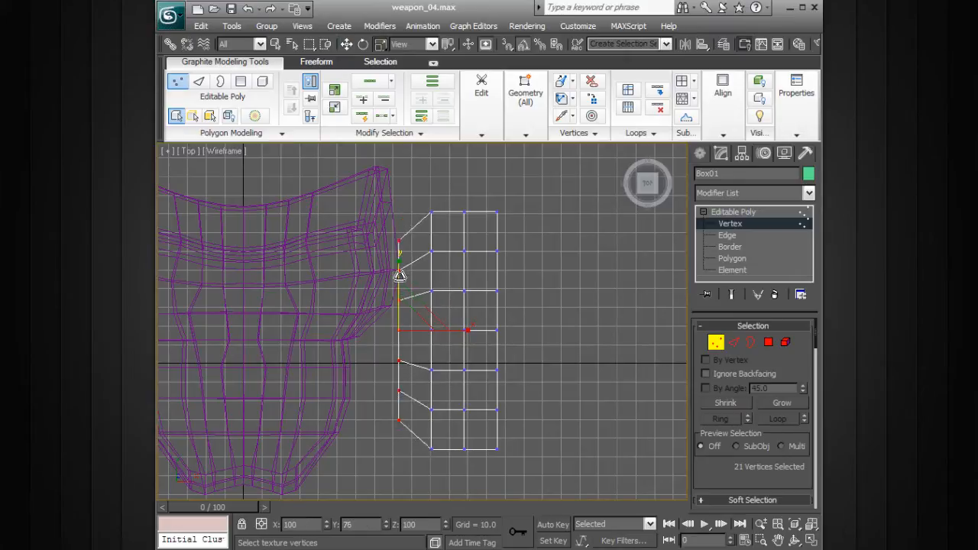
pyautogui.moveTo(400, 275); pyautogui.dragTo(417, 317)
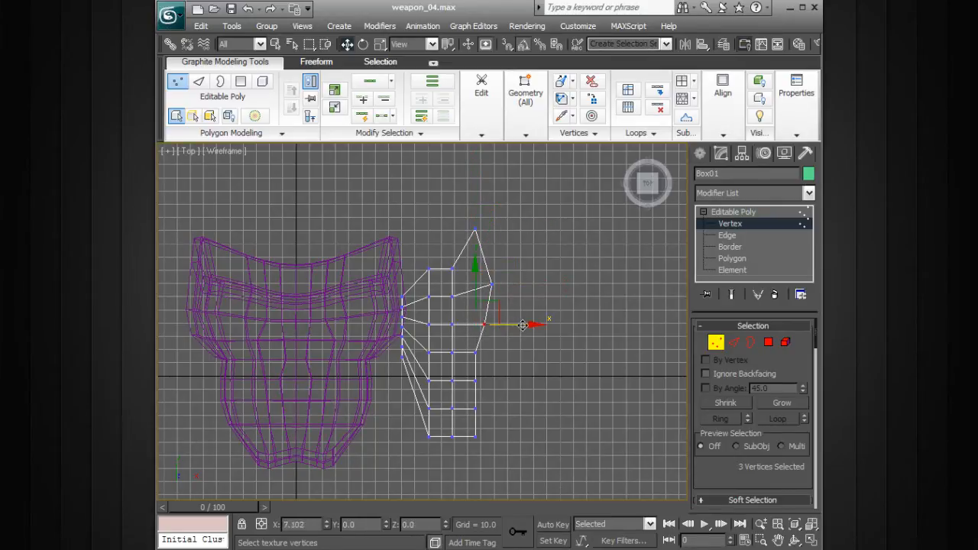
# Pull out the blade's top and lower tips and bow its outer edge into a curve
pyautogui.moveTo(524, 325); pyautogui.dragTo(477, 351)
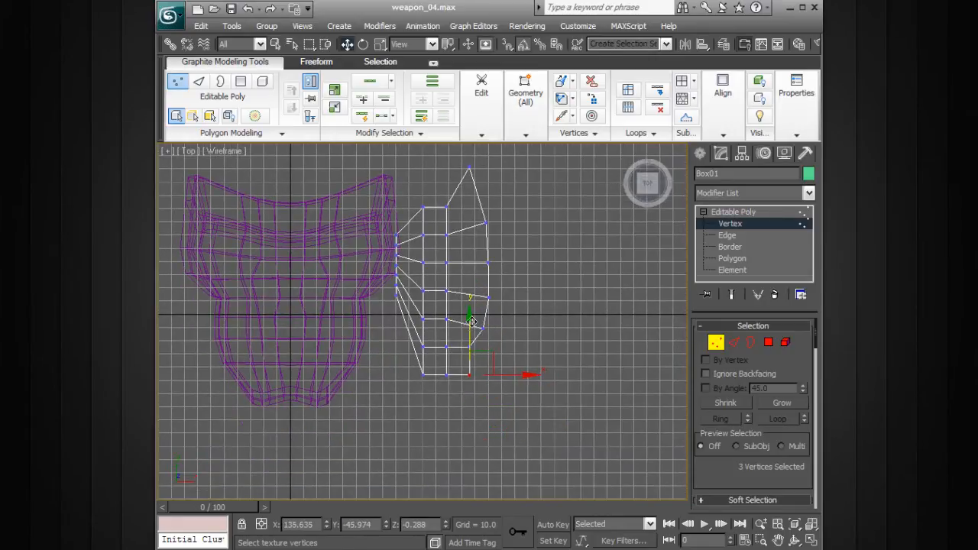
pyautogui.moveTo(469, 321); pyautogui.dragTo(469, 386)
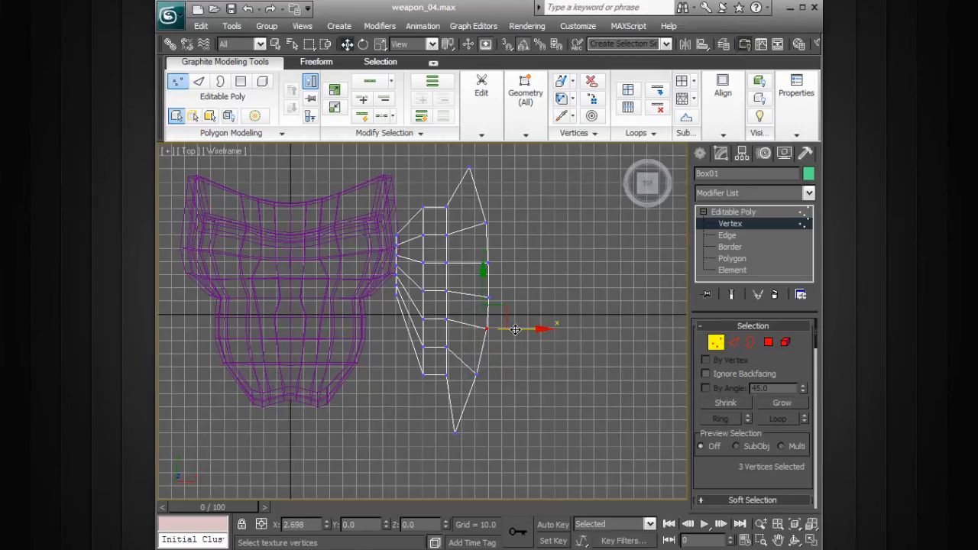
pyautogui.moveTo(515, 330); pyautogui.dragTo(541, 341)
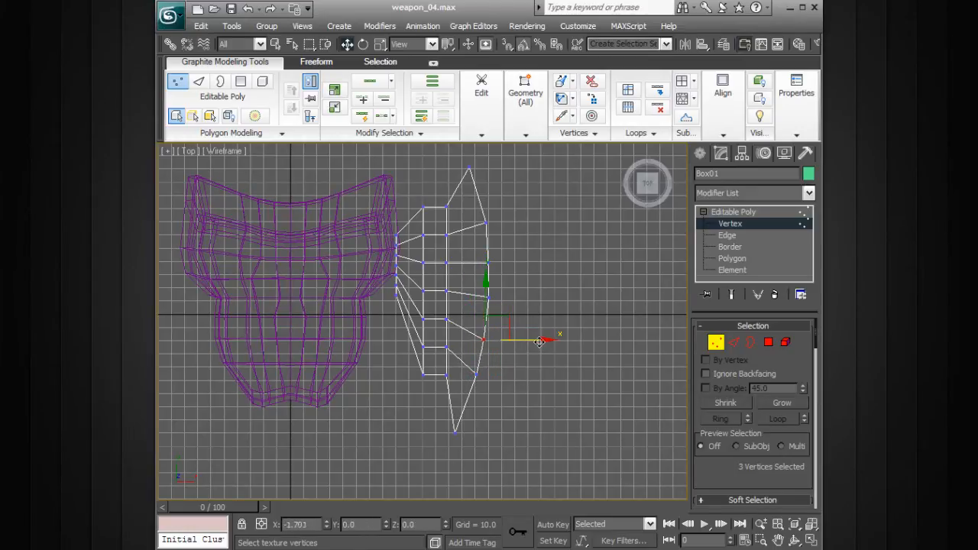
pyautogui.moveTo(538, 340); pyautogui.dragTo(512, 382)
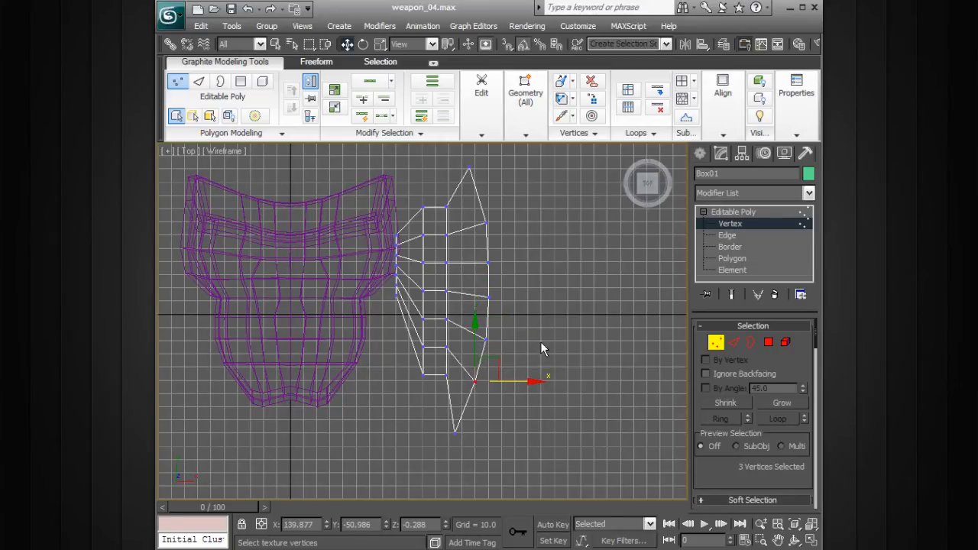
pyautogui.moveTo(497, 374); pyautogui.dragTo(527, 298)
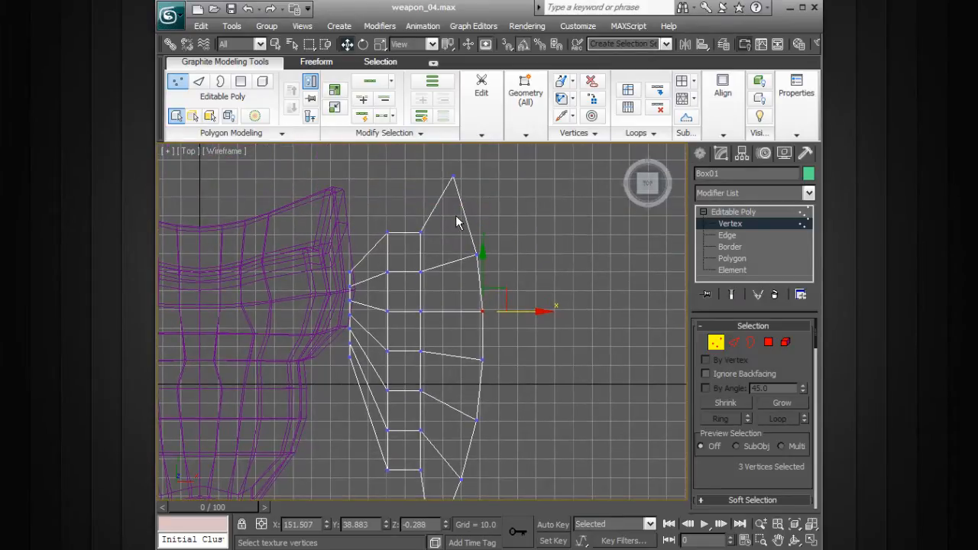
pyautogui.moveTo(432, 222)
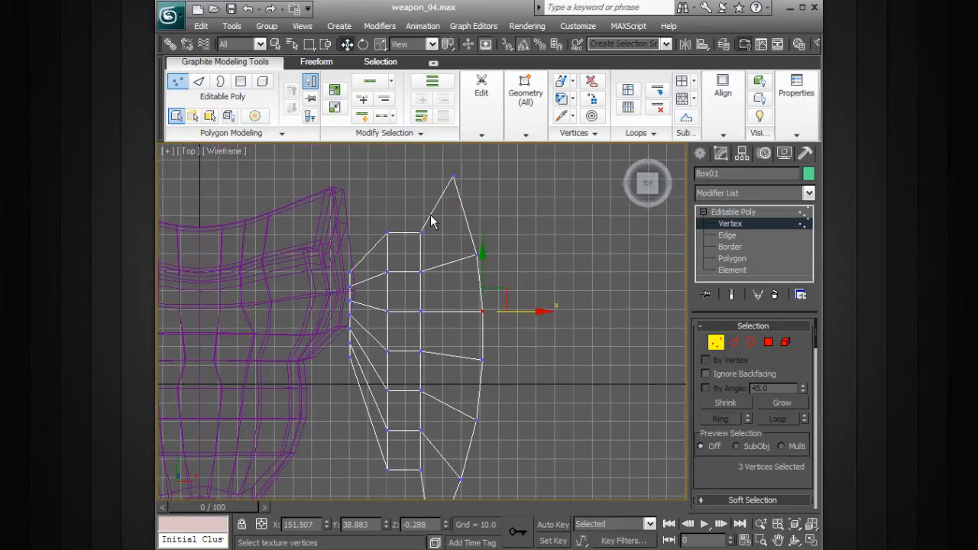
# Slide the inner vertices near the blade's top outward to even out the curve
pyautogui.moveTo(481, 309); pyautogui.dragTo(466, 226)
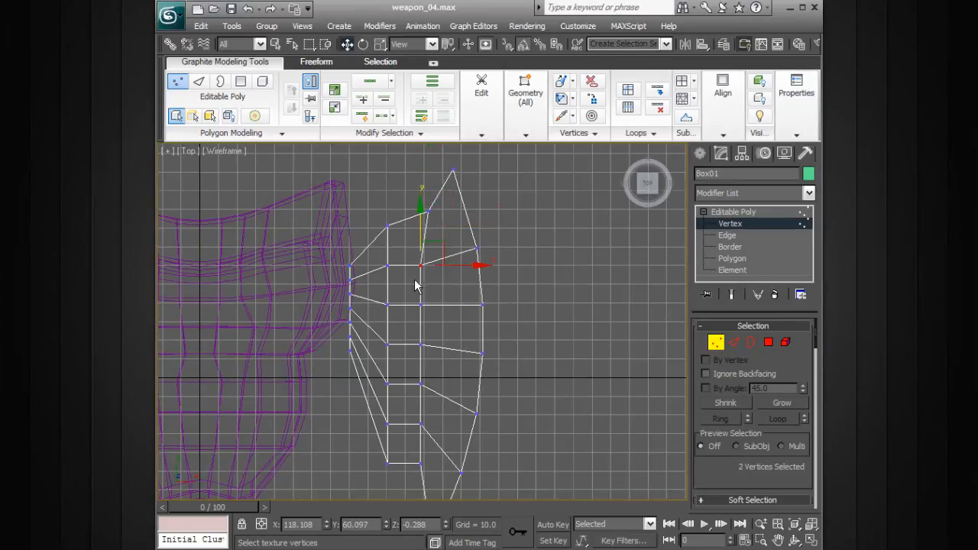
pyautogui.moveTo(421, 264); pyautogui.dragTo(470, 306)
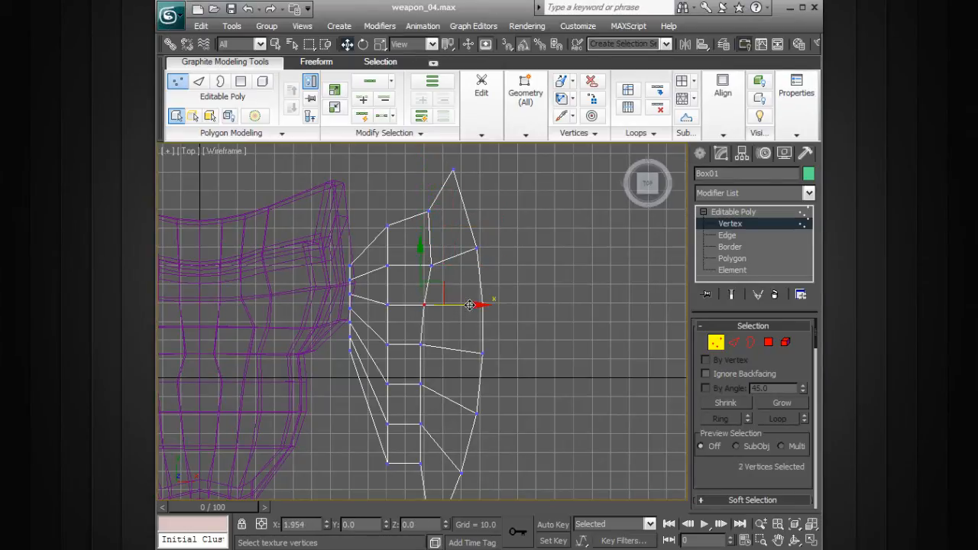
pyautogui.moveTo(470, 306); pyautogui.dragTo(474, 343)
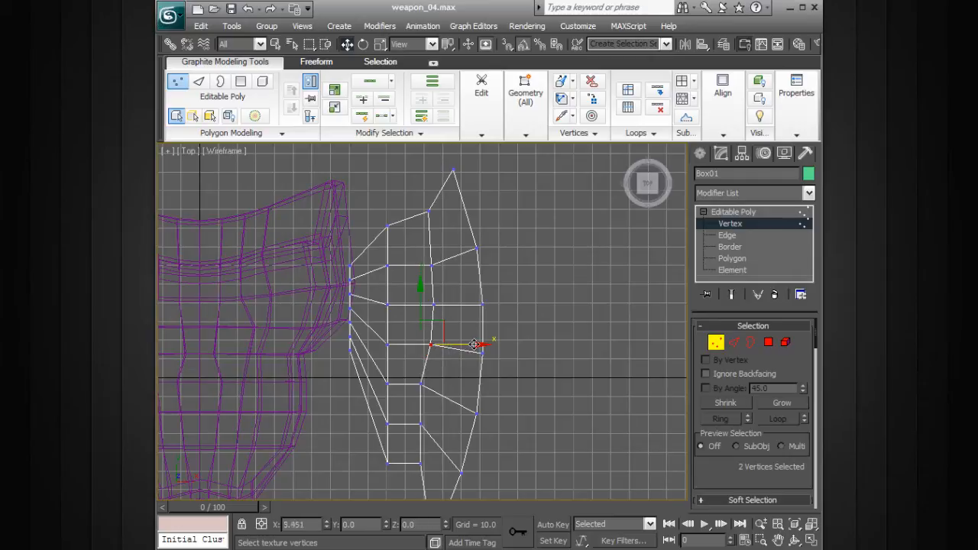
pyautogui.moveTo(474, 344); pyautogui.dragTo(474, 382)
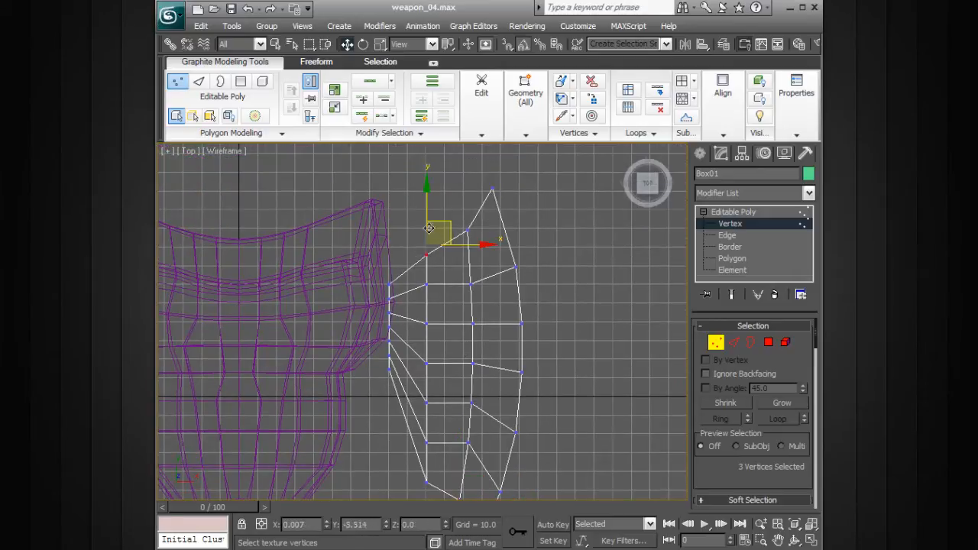
# Move the upper-edge vertices and a vertex pair down the blade to tidy the outline
pyautogui.moveTo(443, 229); pyautogui.dragTo(459, 264)
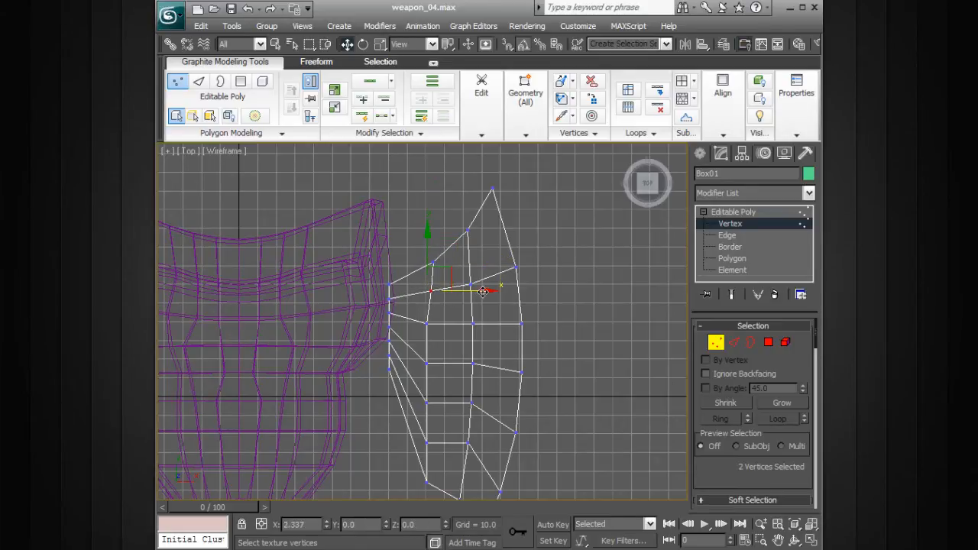
pyautogui.moveTo(481, 291); pyautogui.dragTo(468, 322)
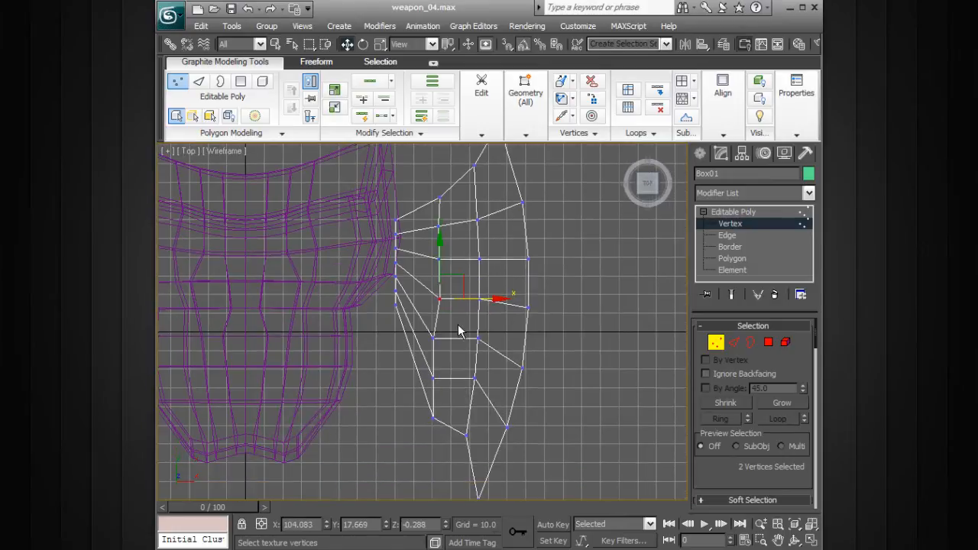
pyautogui.click(492, 321)
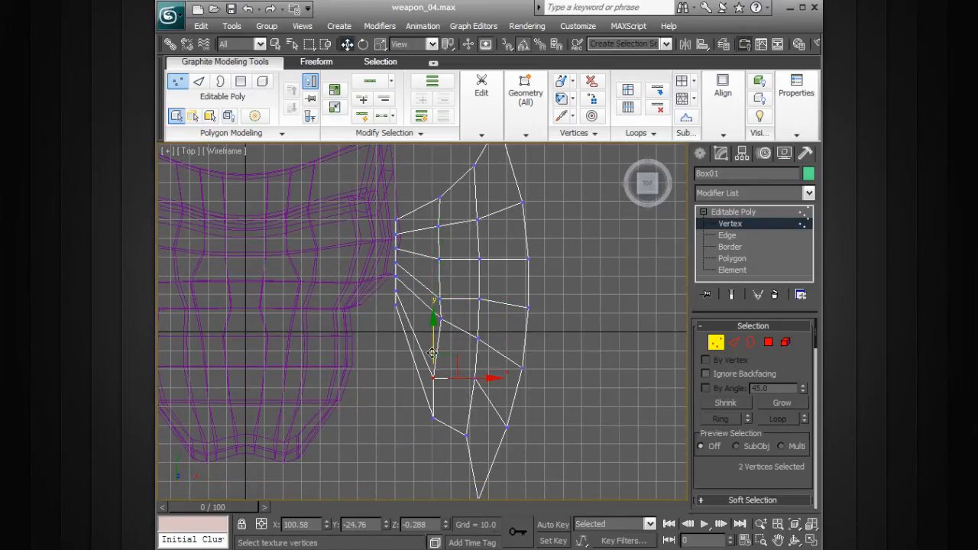
pyautogui.moveTo(433, 351); pyautogui.dragTo(455, 393)
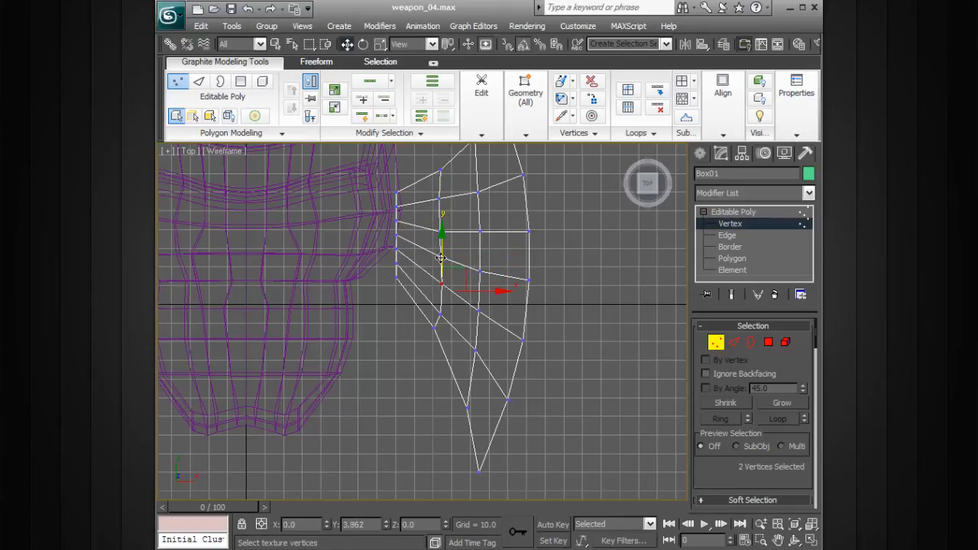
pyautogui.moveTo(442, 260); pyautogui.dragTo(450, 298)
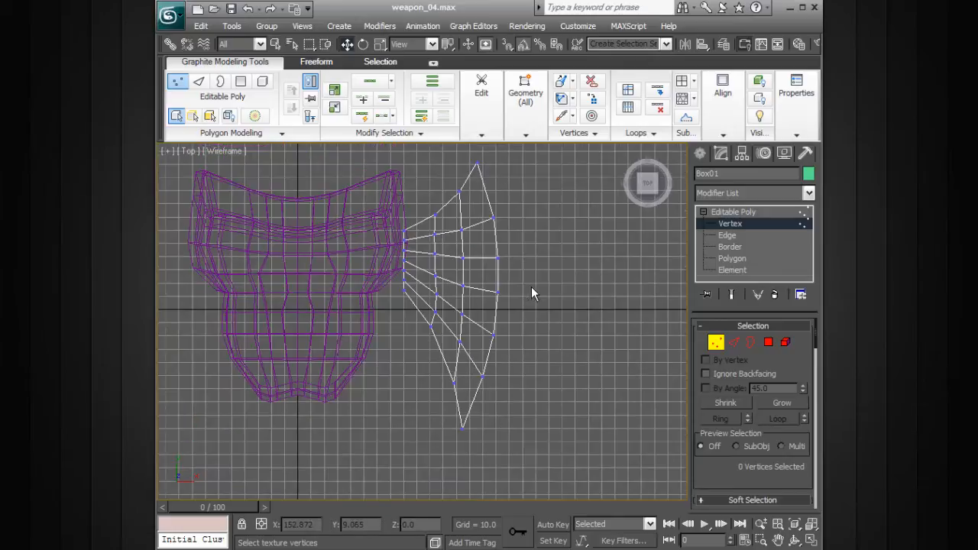
pyautogui.moveTo(543, 299)
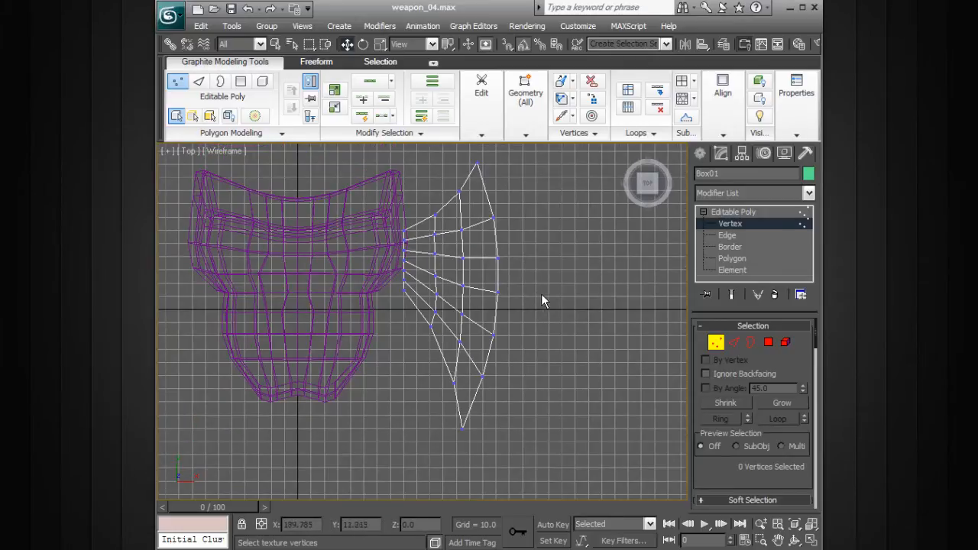
pyautogui.moveTo(522, 336)
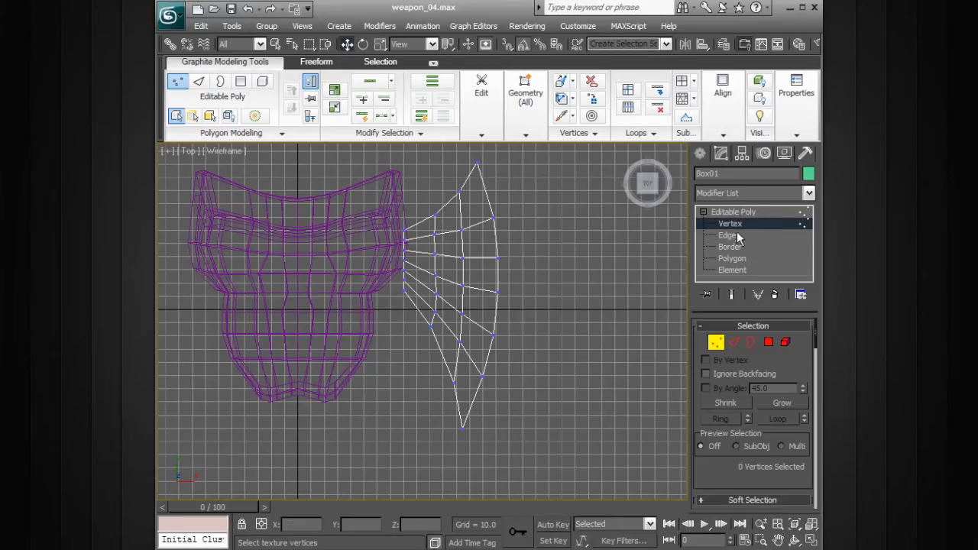
# Maximize the Perspective view and lift two interior vertices into a raised ridge
pyautogui.click(726, 235)
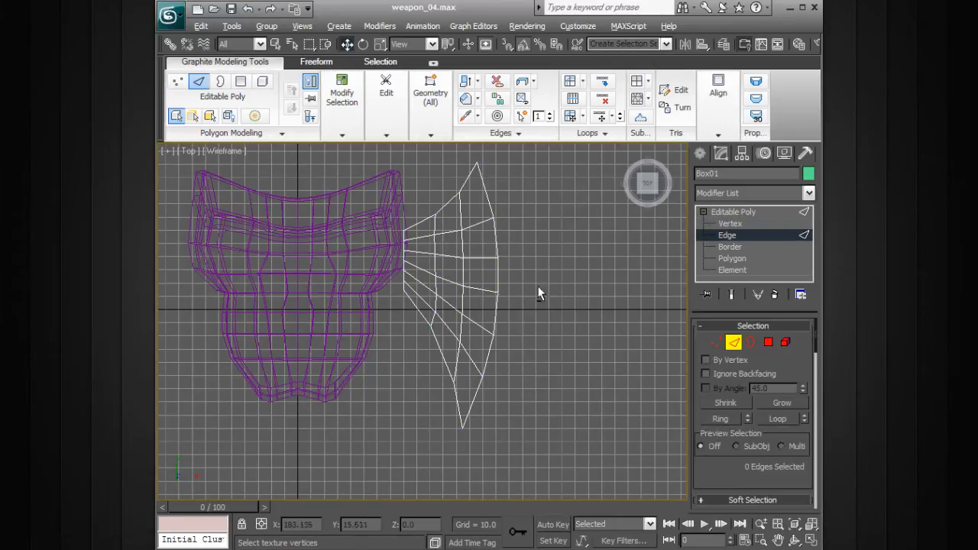
pyautogui.moveTo(549, 297)
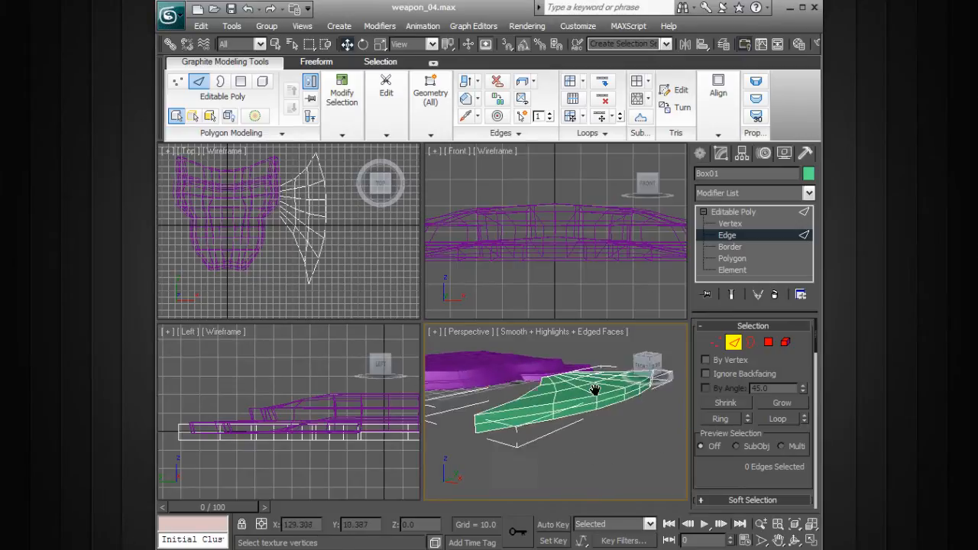
pyautogui.click(731, 223)
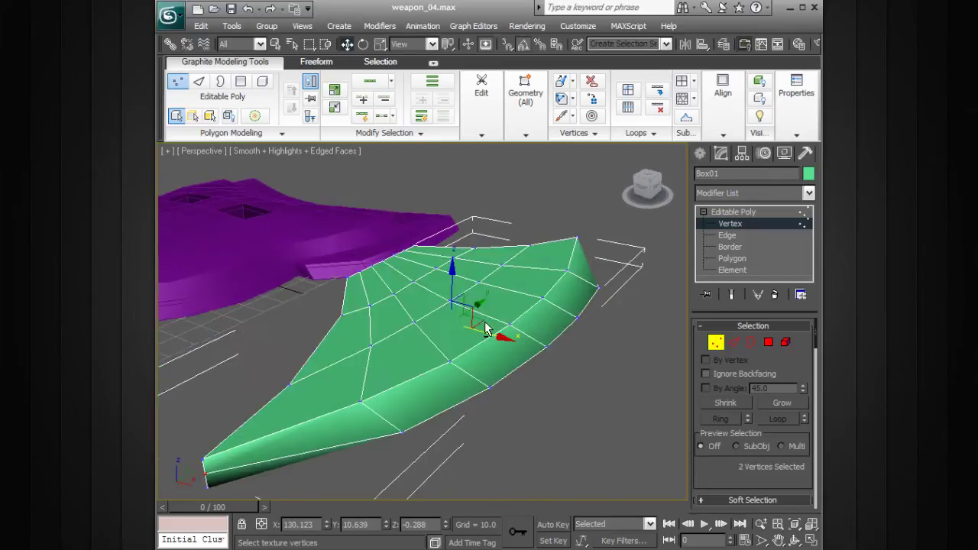
pyautogui.moveTo(477, 321); pyautogui.dragTo(419, 347)
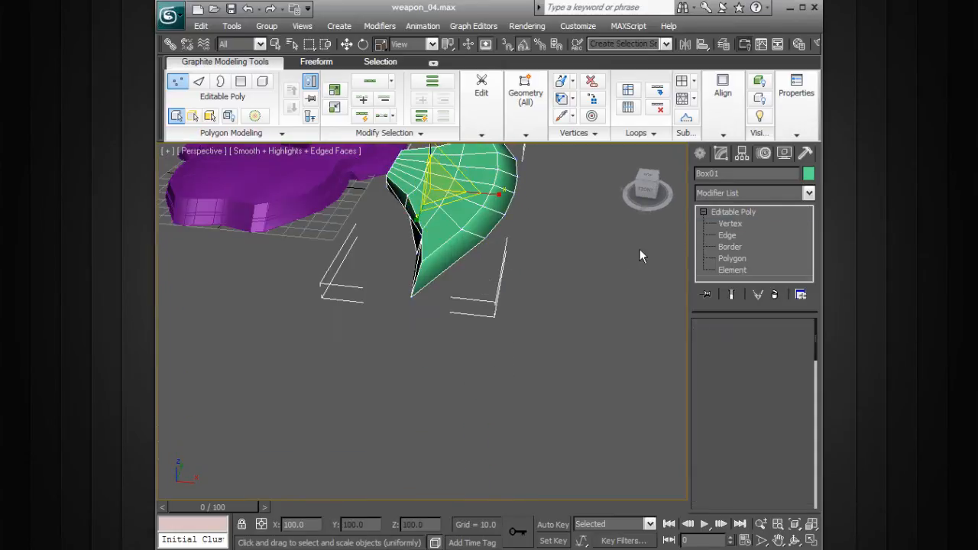
# Scale the 21 inner-edge vertices flat on X into a straight column against the guard
pyautogui.click(730, 223)
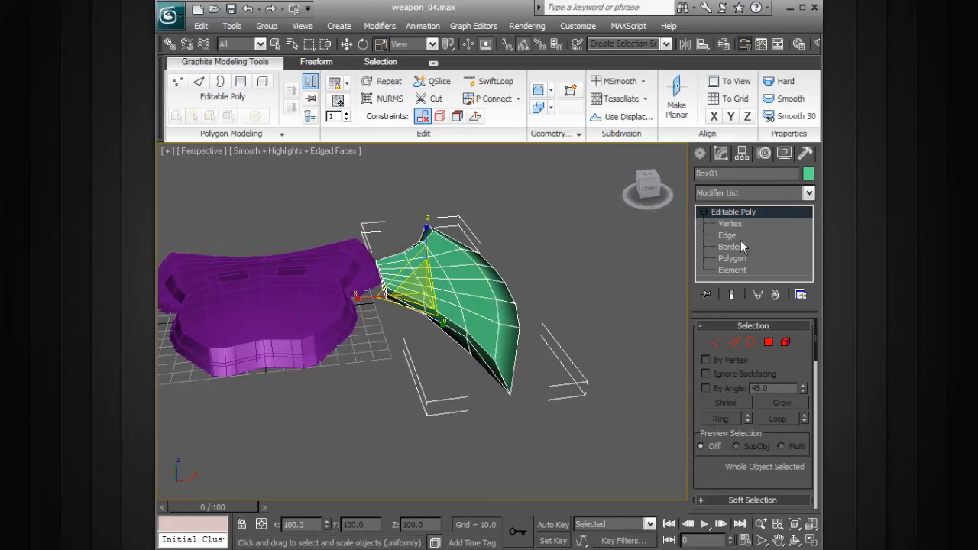
pyautogui.click(731, 223)
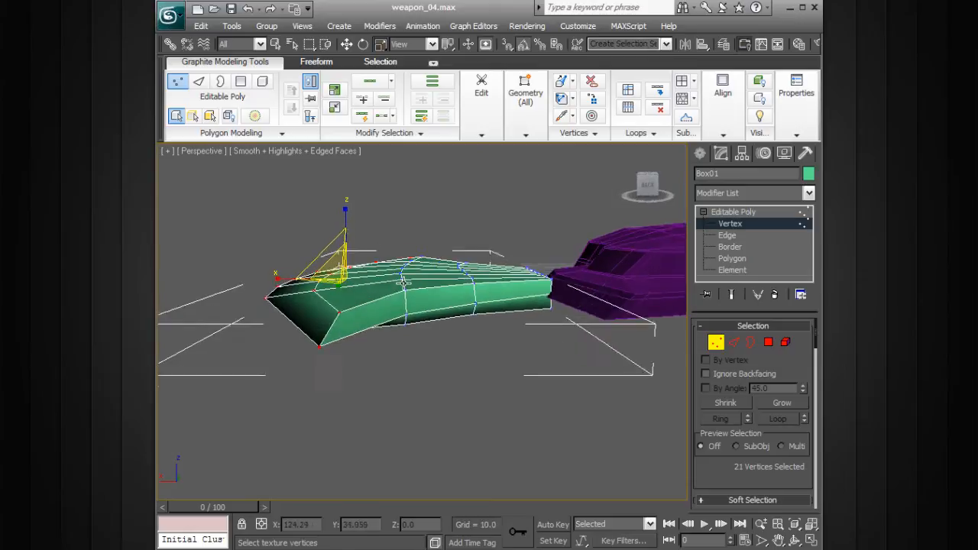
pyautogui.click(727, 235)
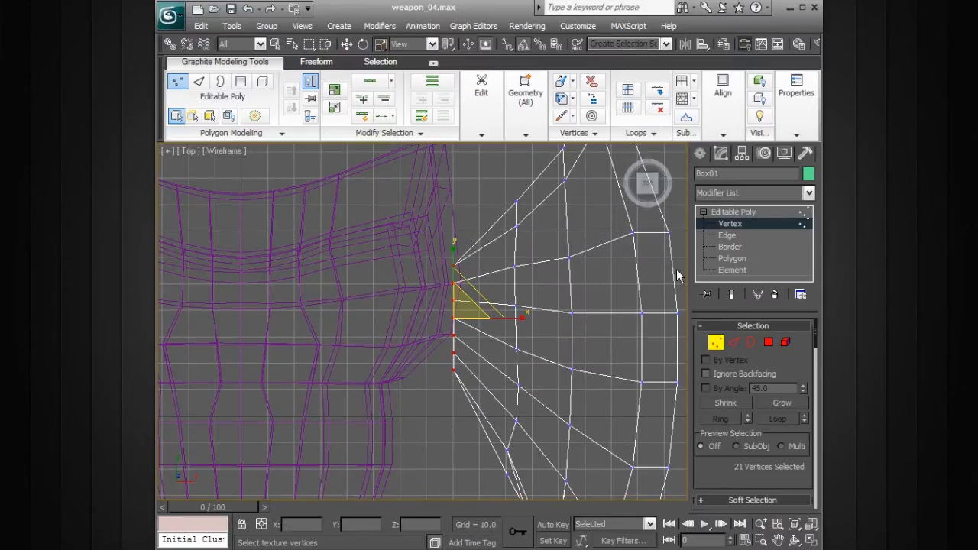
# Inset the 12 inner-edge polygons as a group by 1.21
pyautogui.click(731, 259)
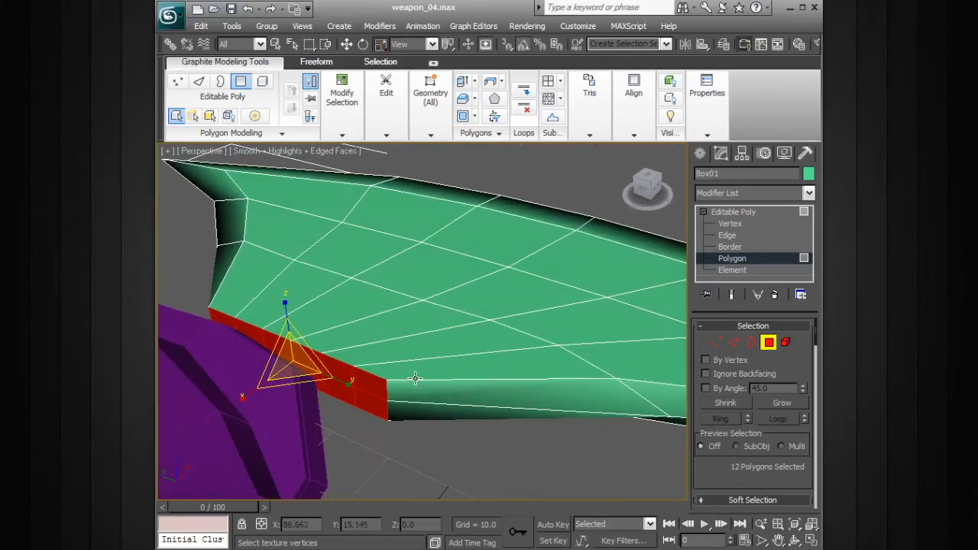
pyautogui.moveTo(415, 378); pyautogui.dragTo(476, 310)
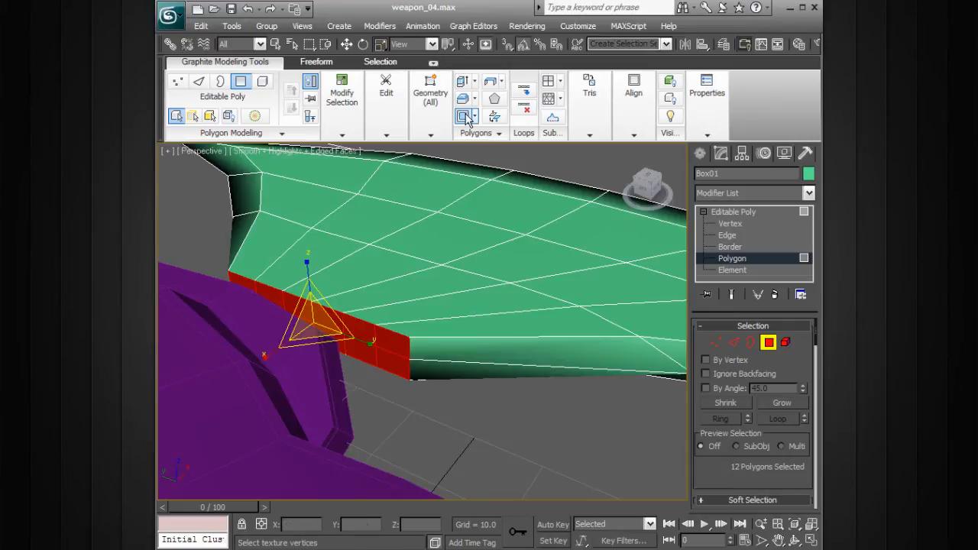
pyautogui.click(465, 116)
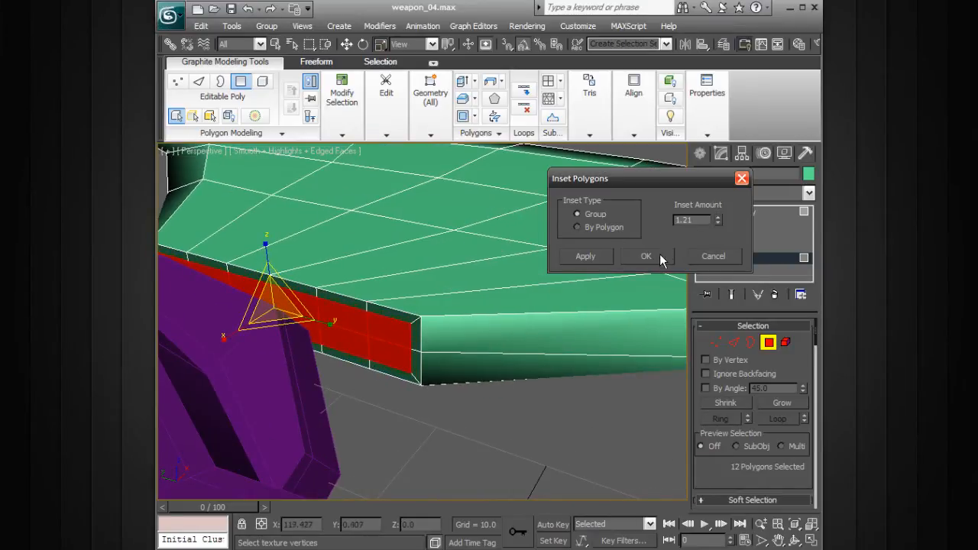
pyautogui.click(646, 256)
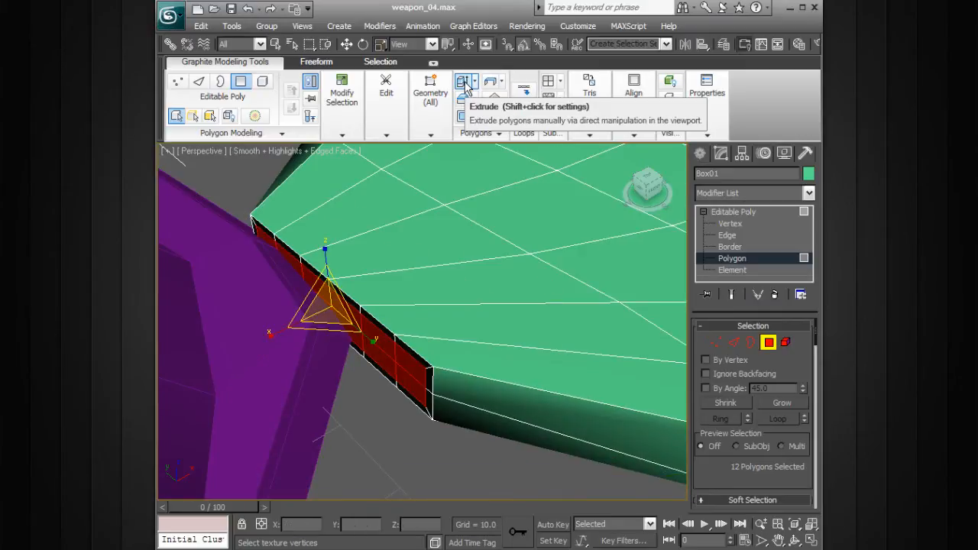
# Extrude the inset faces as a group by 35.534, then deselect them
pyautogui.click(463, 81)
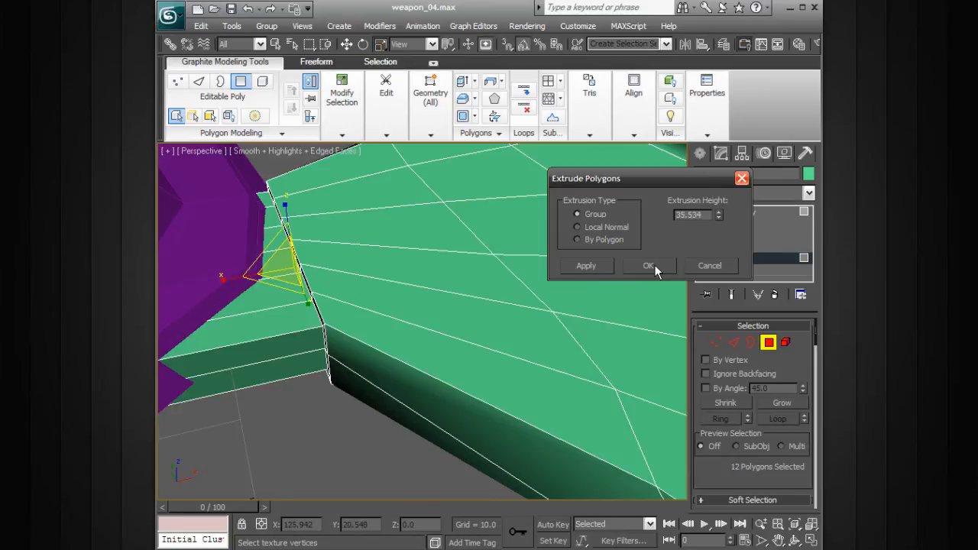
pyautogui.click(648, 265)
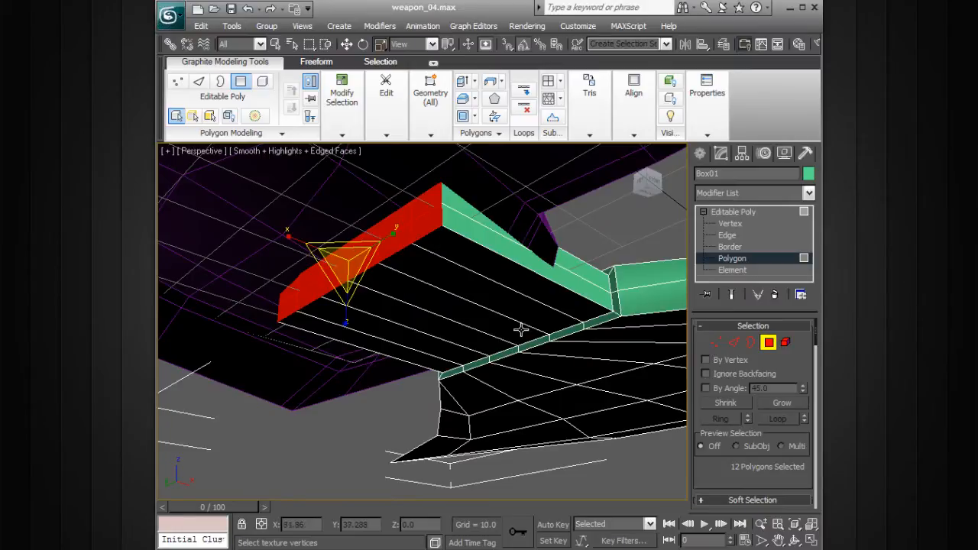
pyautogui.click(515, 325)
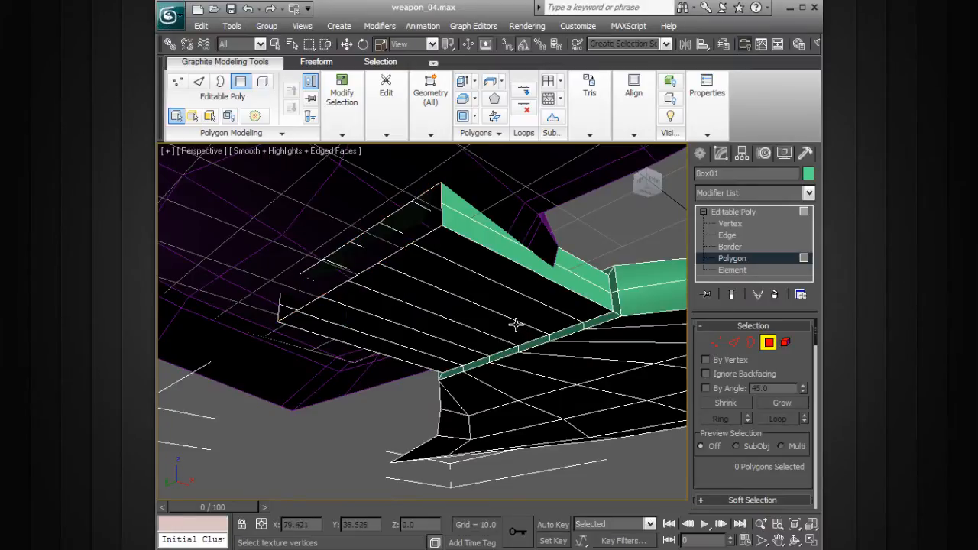
# Move the 16 extruded vertices to X = 0 in the Top view
pyautogui.click(730, 223)
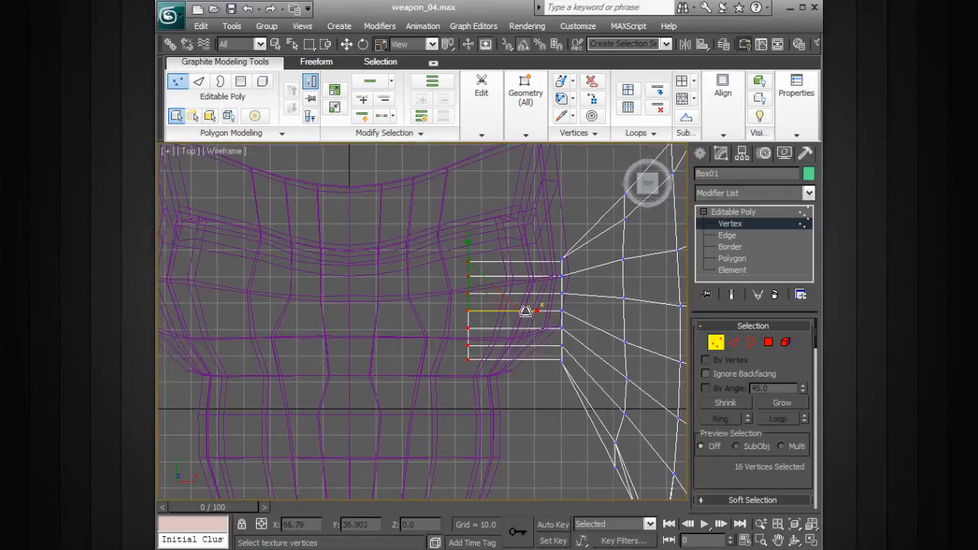
pyautogui.moveTo(525, 310); pyautogui.dragTo(417, 309)
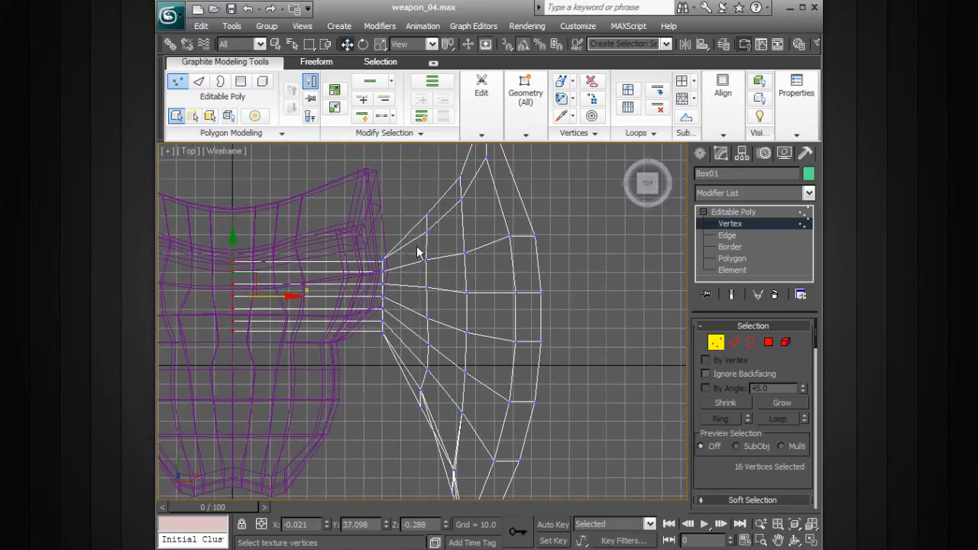
pyautogui.moveTo(749, 224)
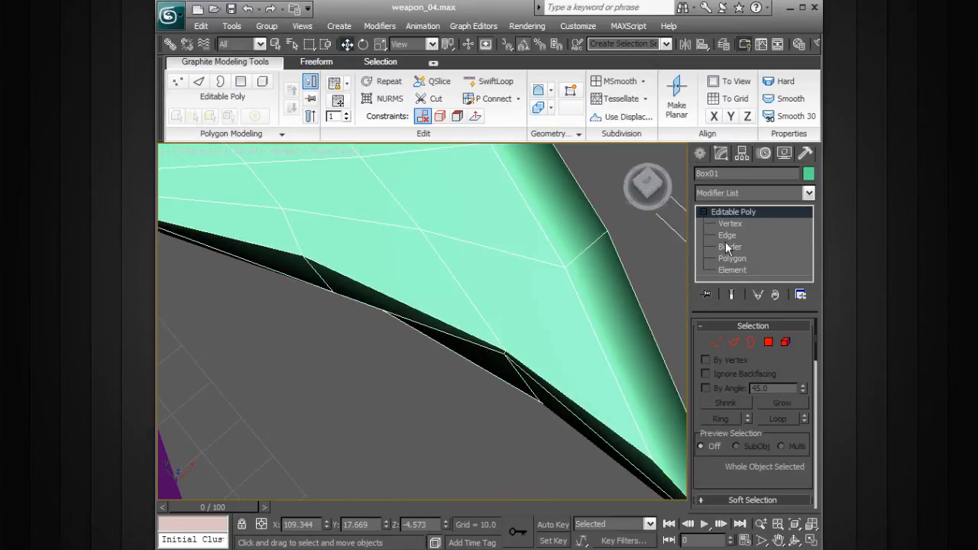
pyautogui.click(729, 223)
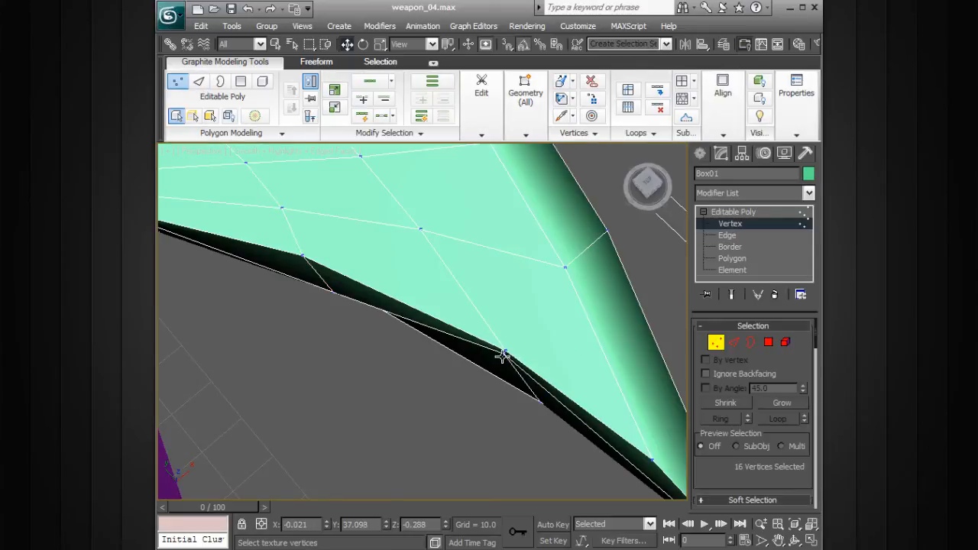
pyautogui.click(504, 355)
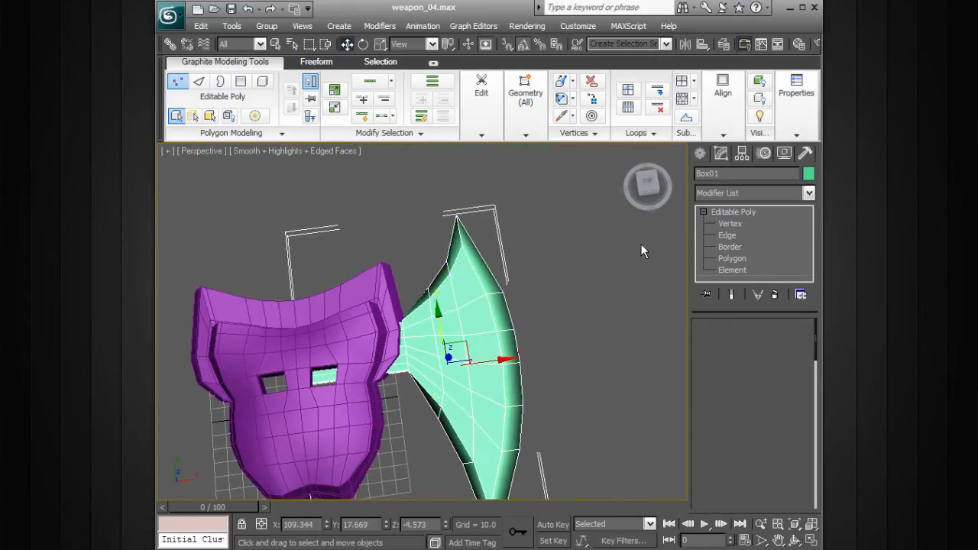
# Add a Symmetry modifier to the green blade from the modifier list
pyautogui.click(808, 193)
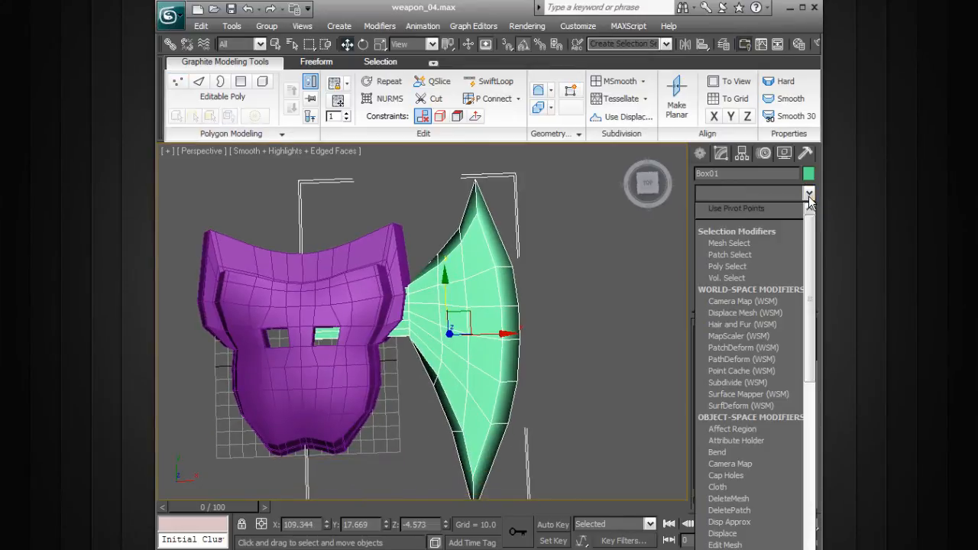
pyautogui.scroll(-3)
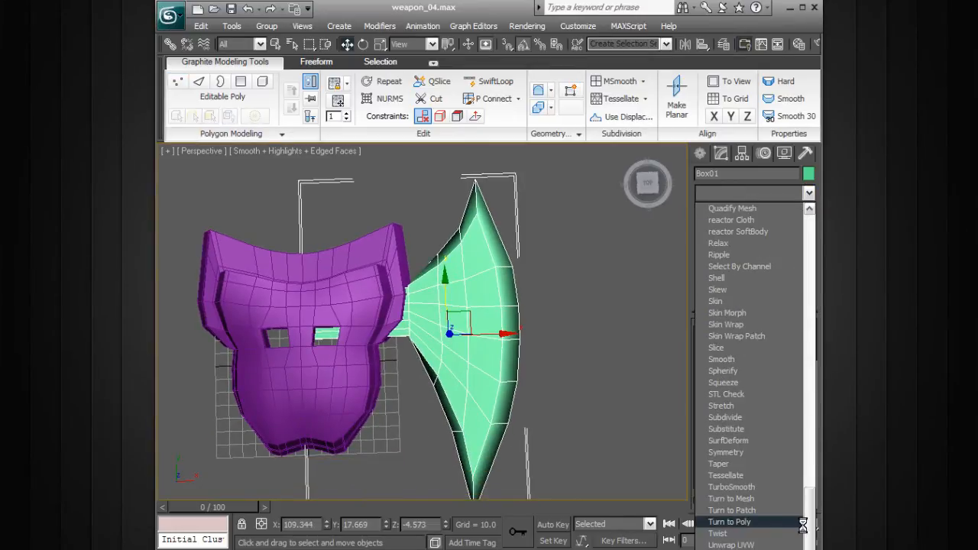
pyautogui.click(724, 451)
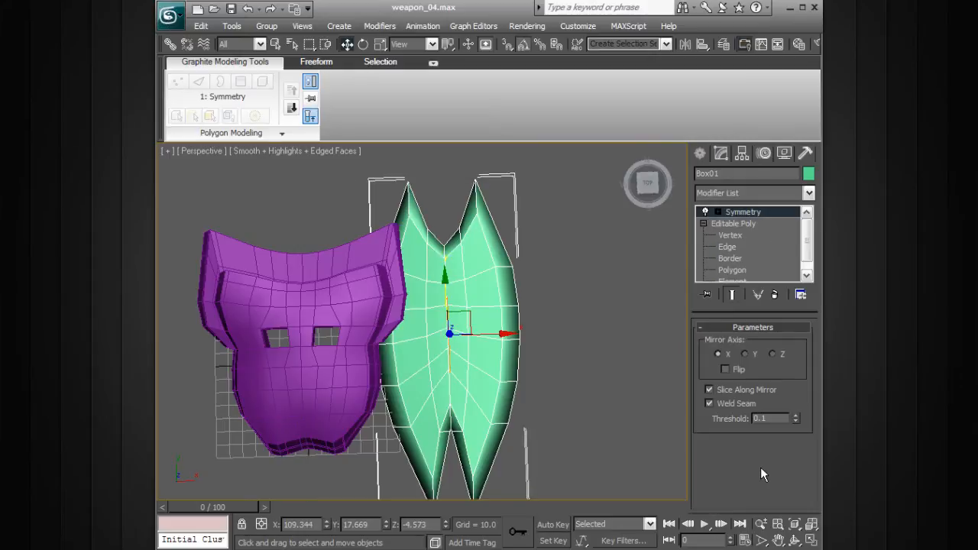
pyautogui.click(733, 223)
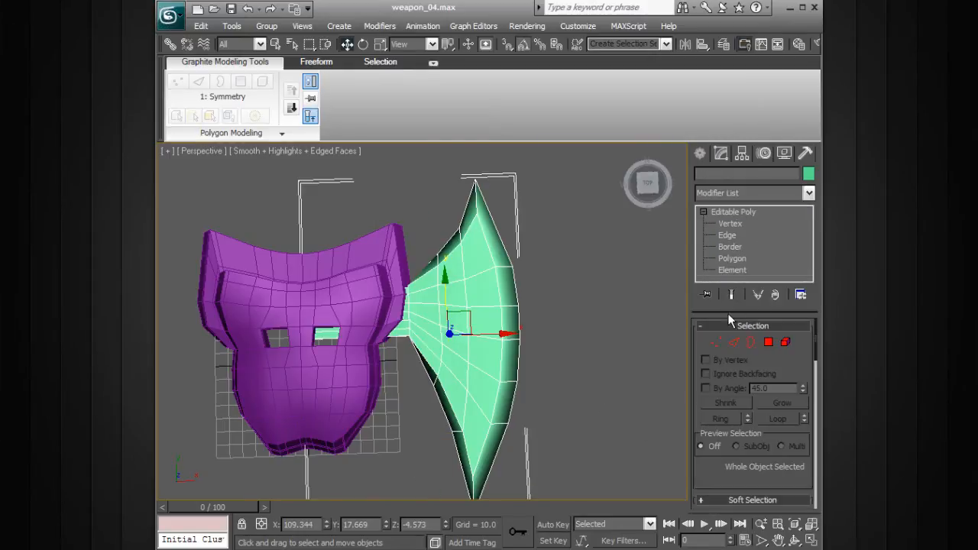
pyautogui.click(808, 193)
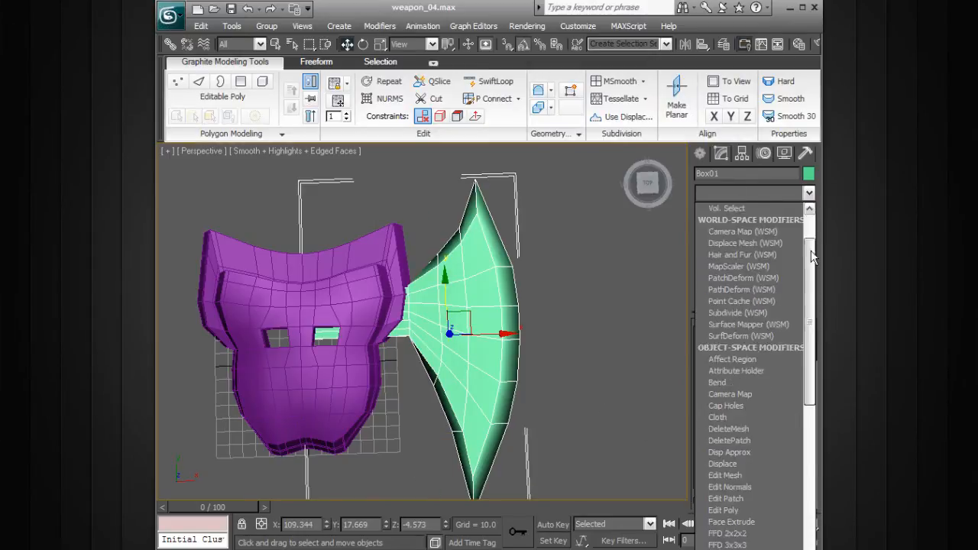
pyautogui.scroll(-3)
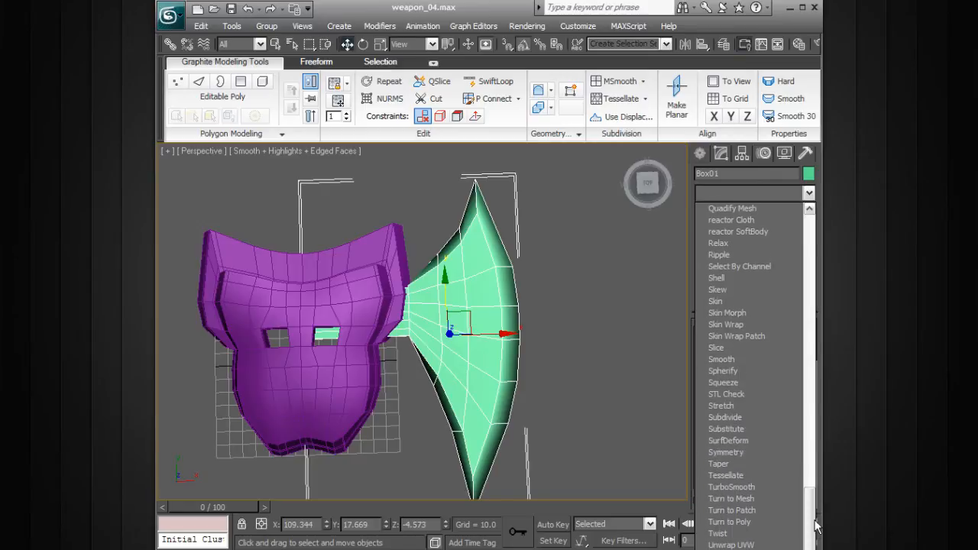
pyautogui.click(725, 452)
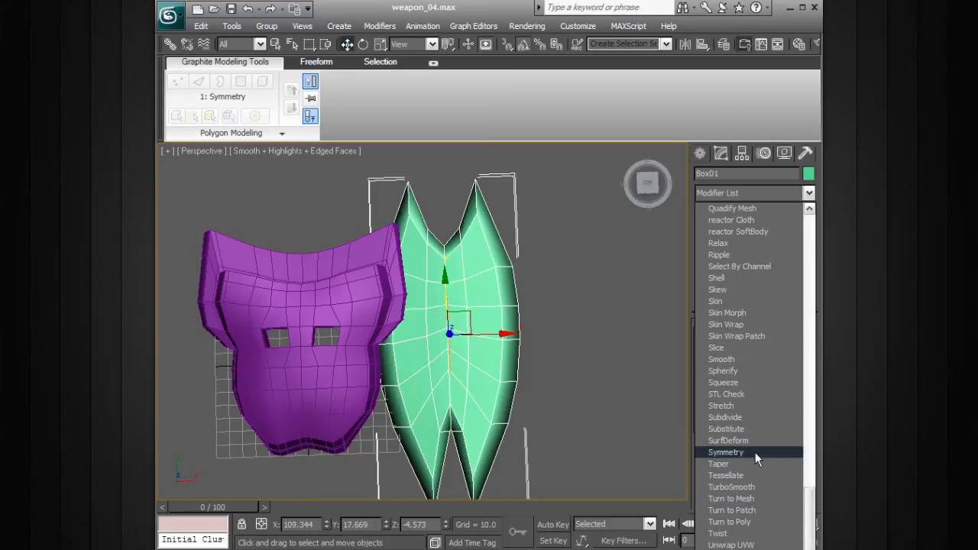
pyautogui.click(724, 452)
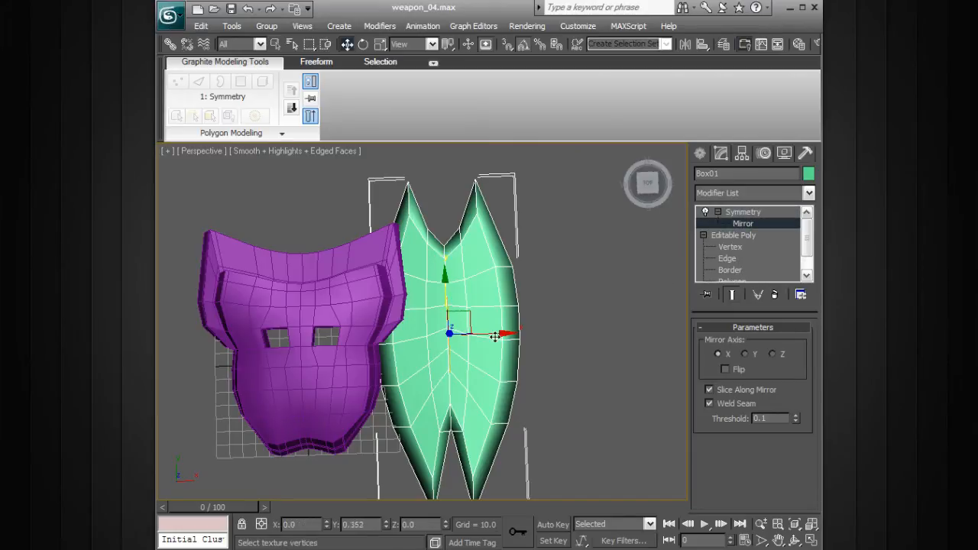
# Slide the Symmetry mirror gizmo along X so the two blades flank the purple guard
pyautogui.moveTo(497, 334); pyautogui.dragTo(447, 334)
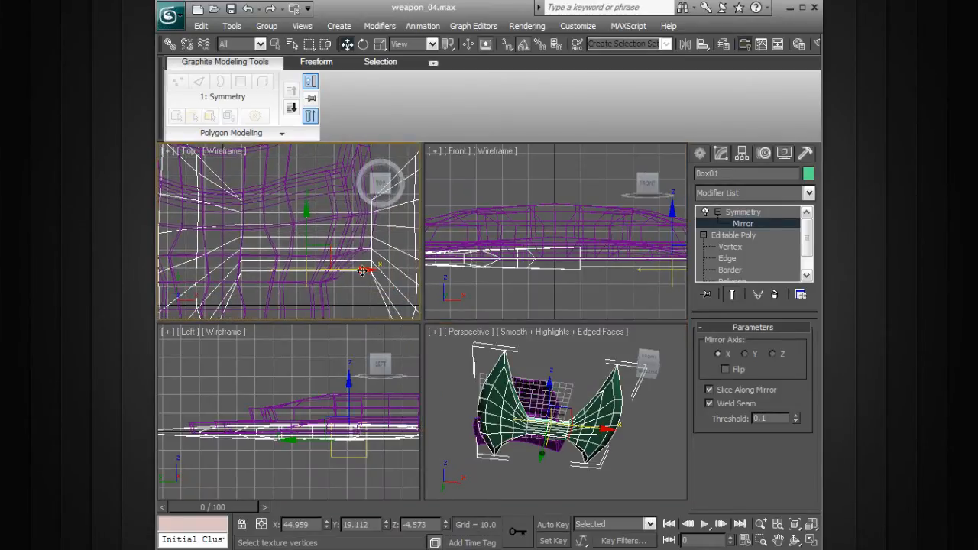
pyautogui.moveTo(363, 272); pyautogui.dragTo(271, 267)
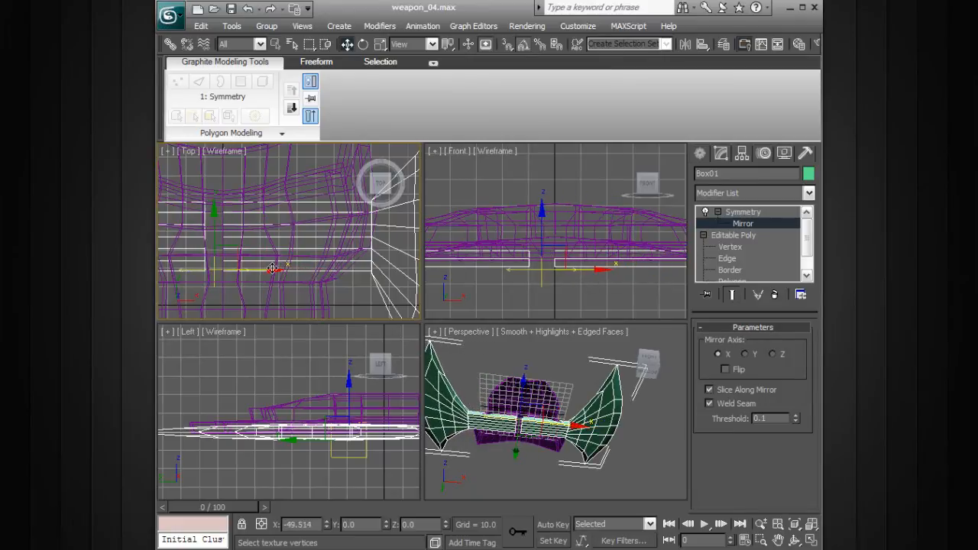
pyautogui.moveTo(271, 267); pyautogui.dragTo(282, 267)
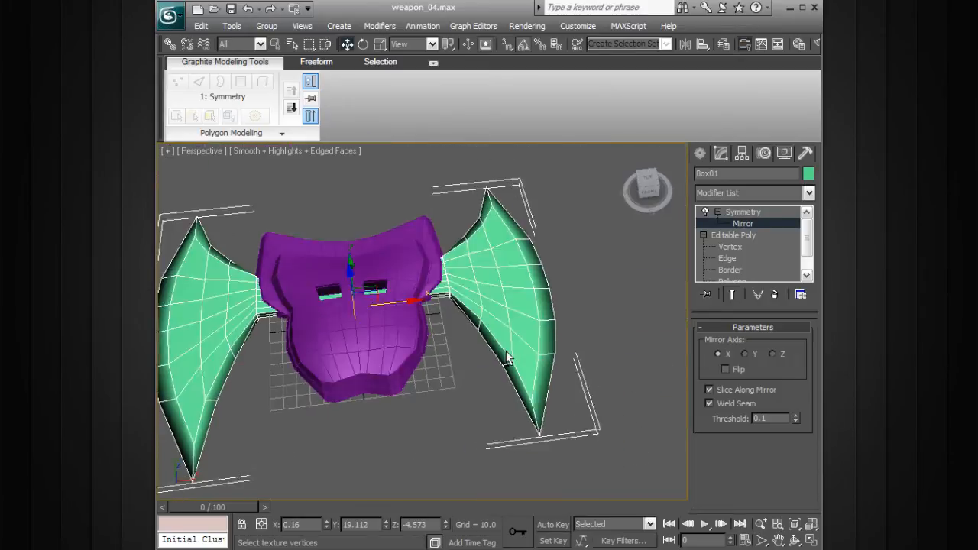
pyautogui.moveTo(420, 305); pyautogui.dragTo(420, 344)
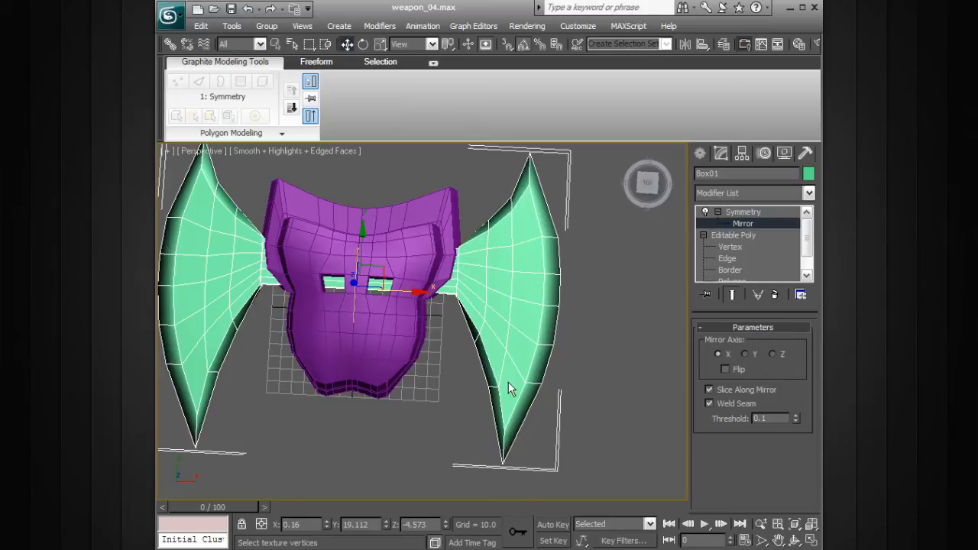
# Collapse All on the Symmetry stack and confirm Yes, leaving a single editable poly
pyautogui.rightClick(743, 211)
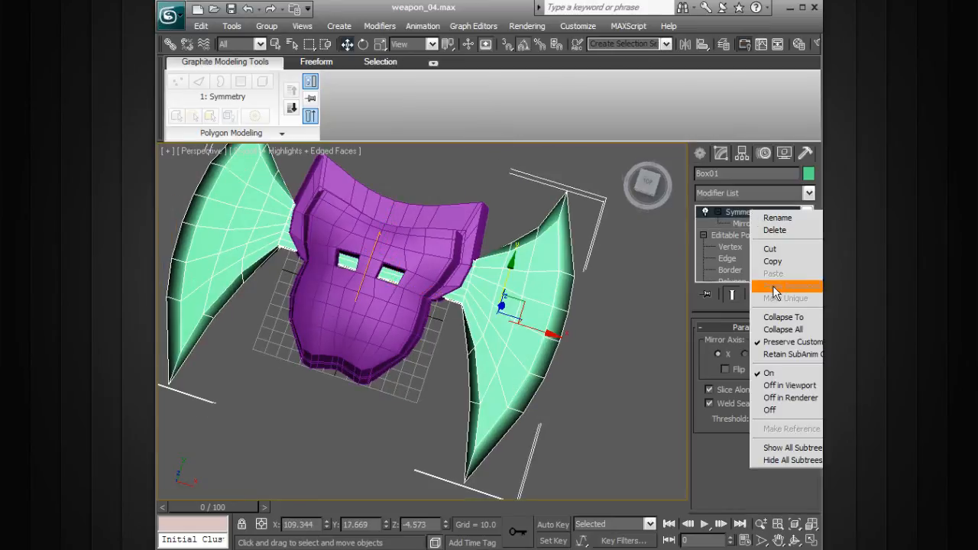
pyautogui.click(782, 329)
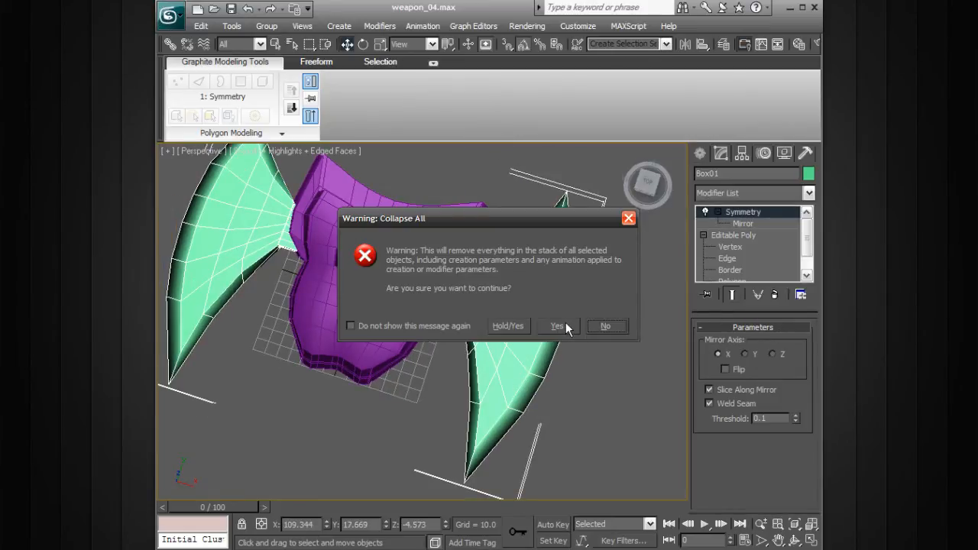
pyautogui.click(557, 325)
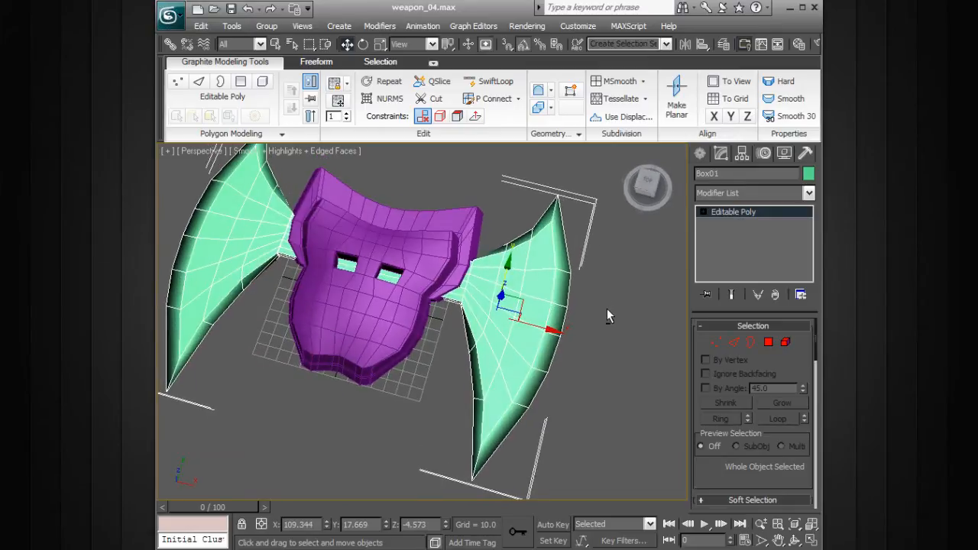
pyautogui.moveTo(599, 322)
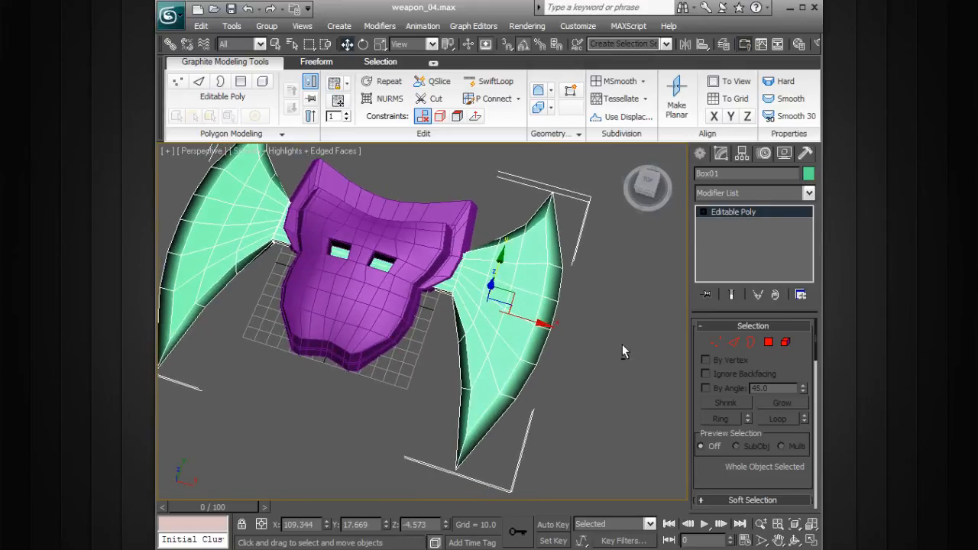
pyautogui.click(702, 211)
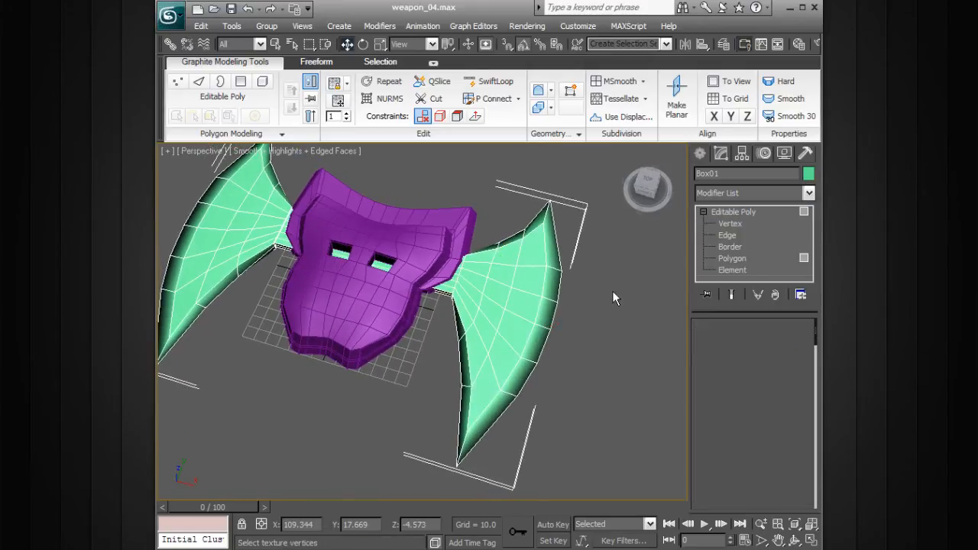
# Apply Unwrap UVW, marquee-select every blade face, and set the viewport to Wireframe
pyautogui.click(732, 258)
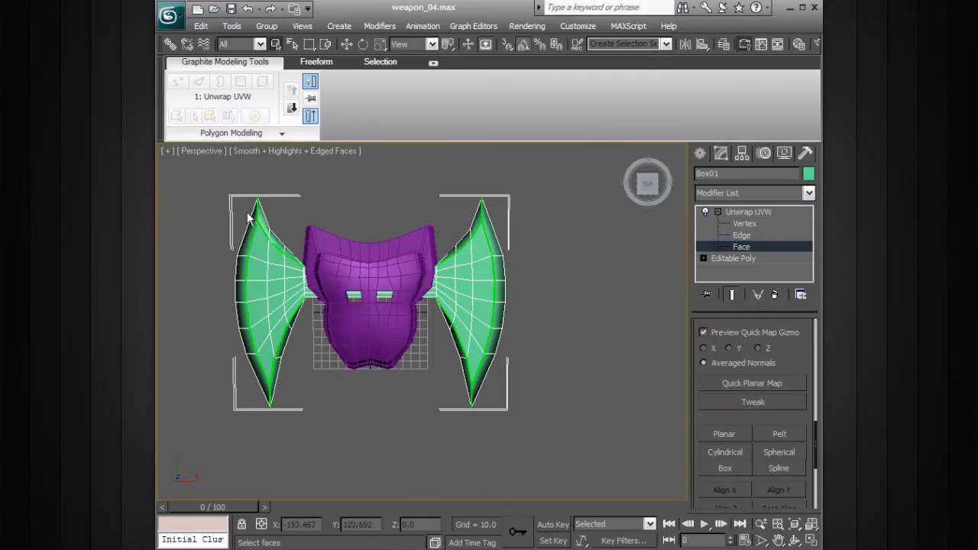
pyautogui.moveTo(382, 306); pyautogui.dragTo(588, 232)
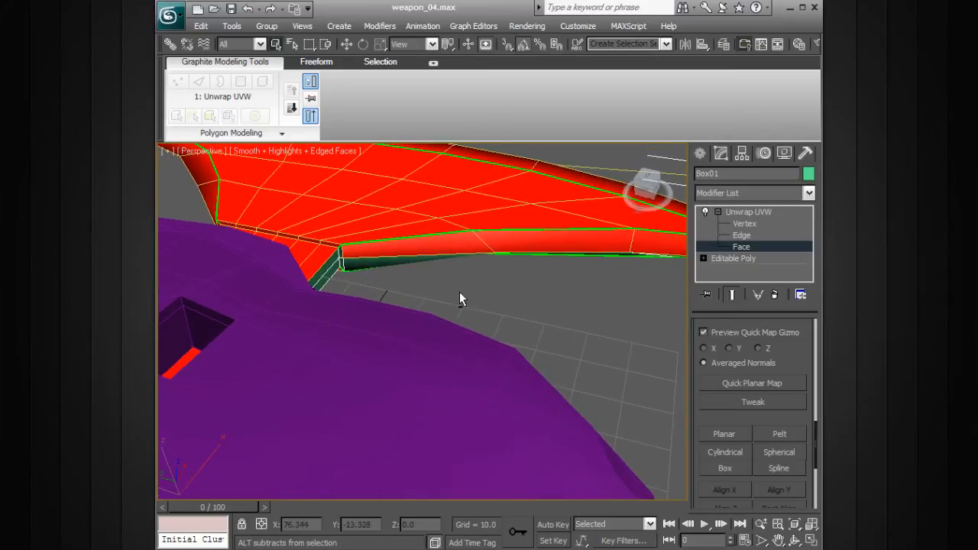
pyautogui.moveTo(459, 298); pyautogui.dragTo(390, 287)
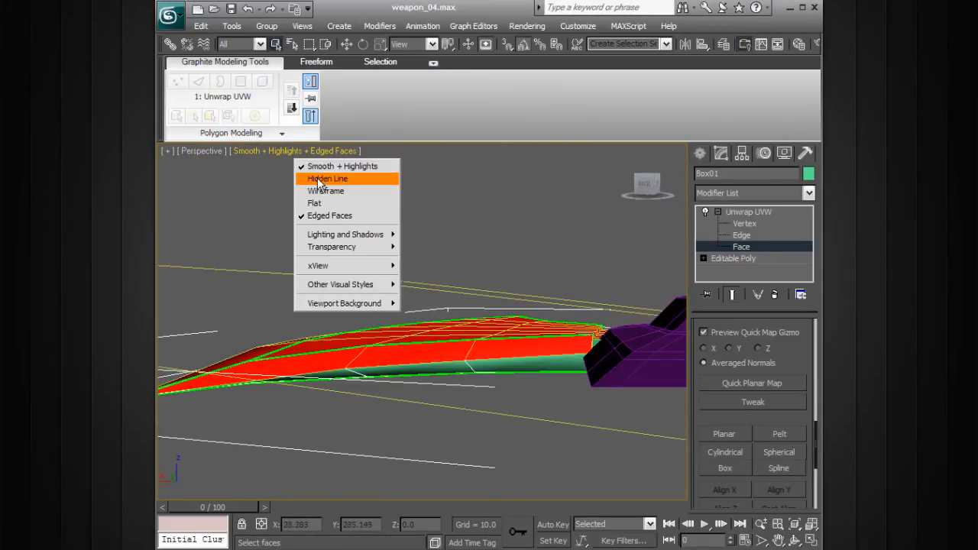
pyautogui.click(326, 191)
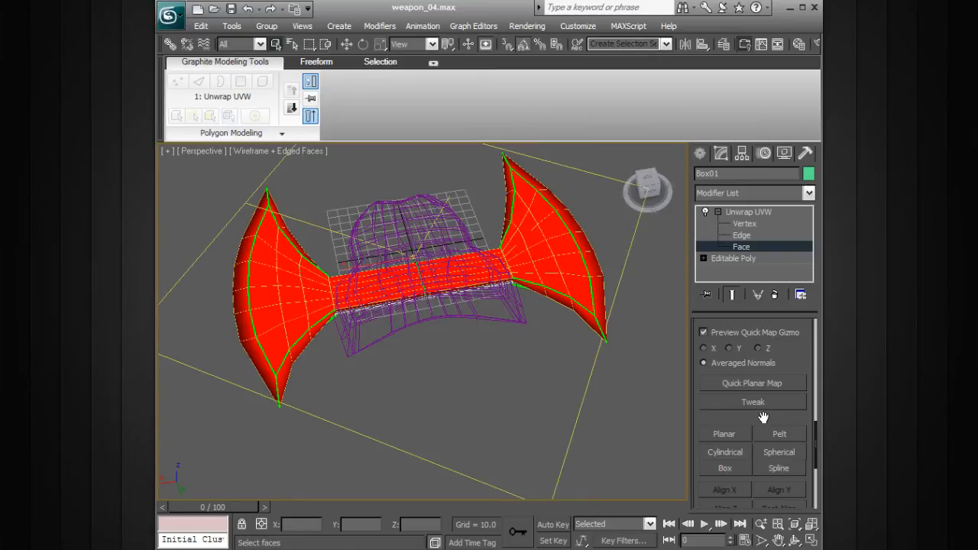
# Quick Planar Map the blade faces, then relax the UVs By Face Angles in Edit UVWs
pyautogui.click(723, 434)
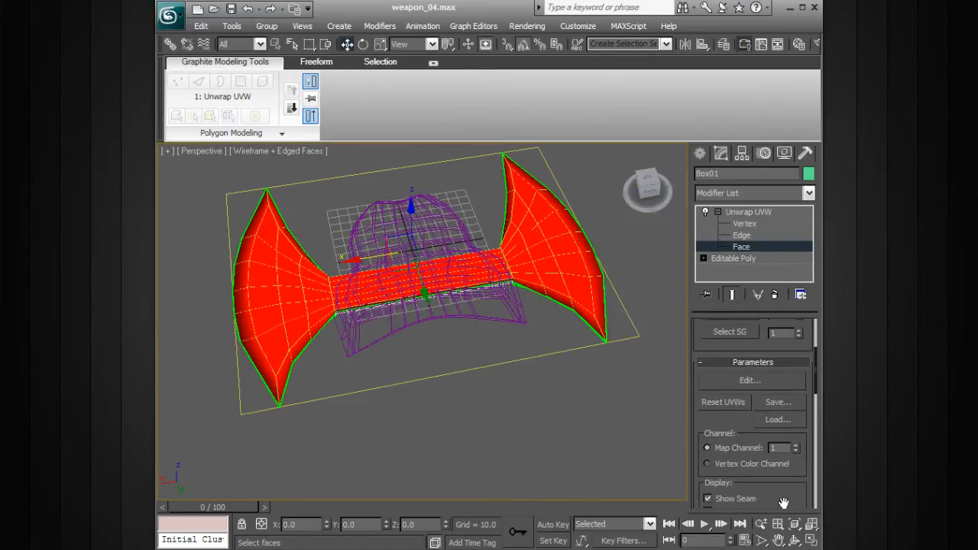
pyautogui.click(749, 380)
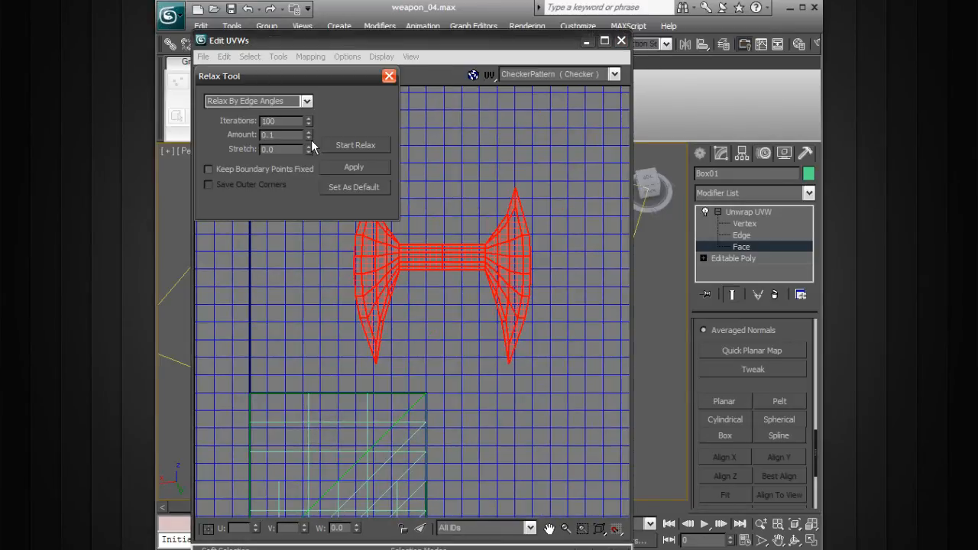
pyautogui.click(258, 100)
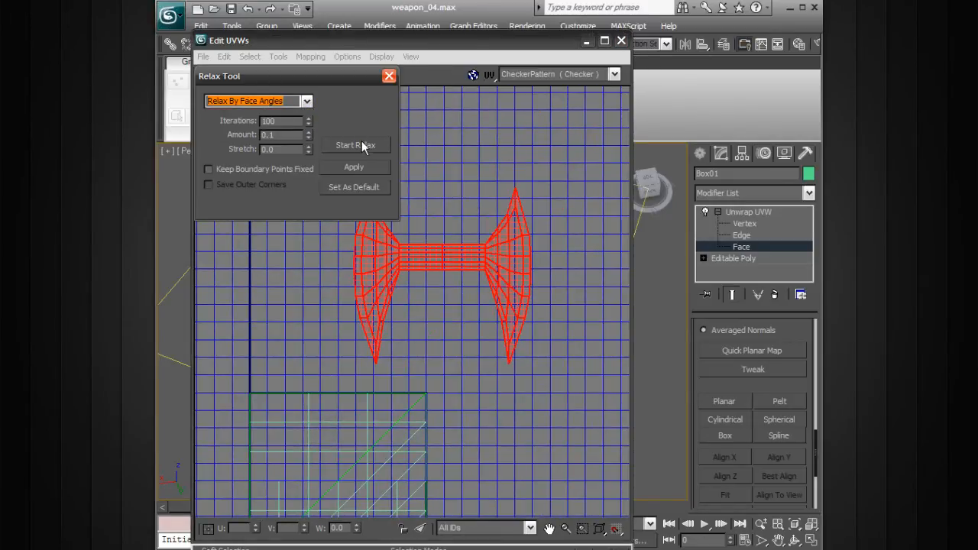
pyautogui.click(355, 145)
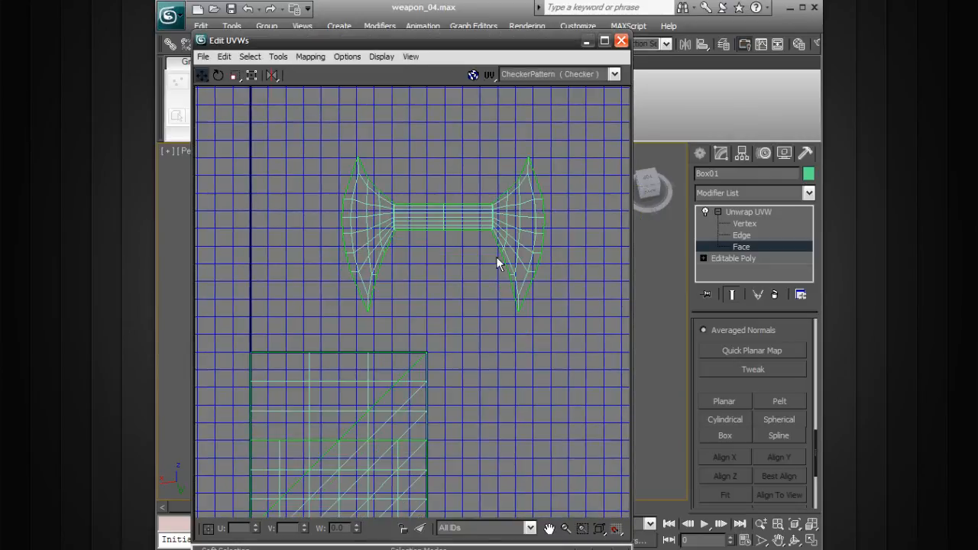
pyautogui.click(466, 220)
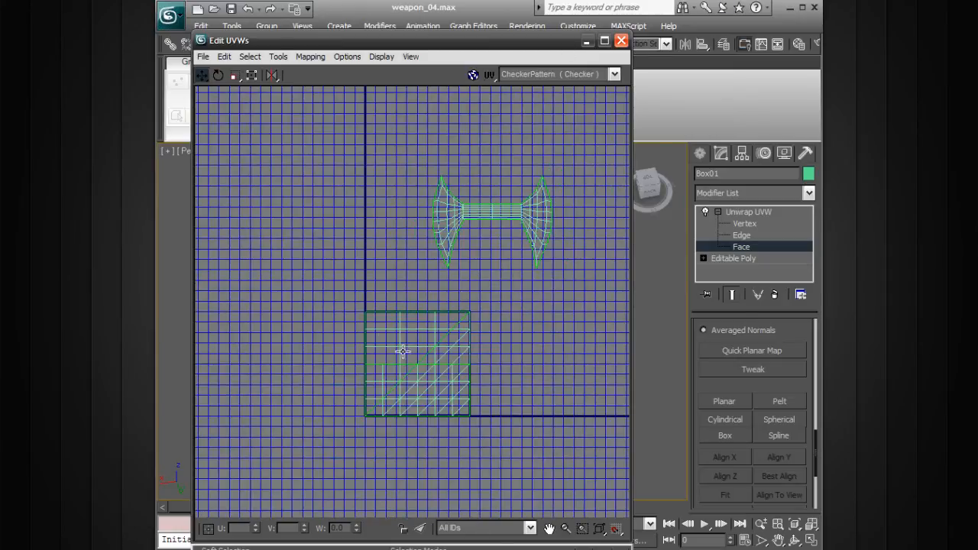
pyautogui.click(622, 41)
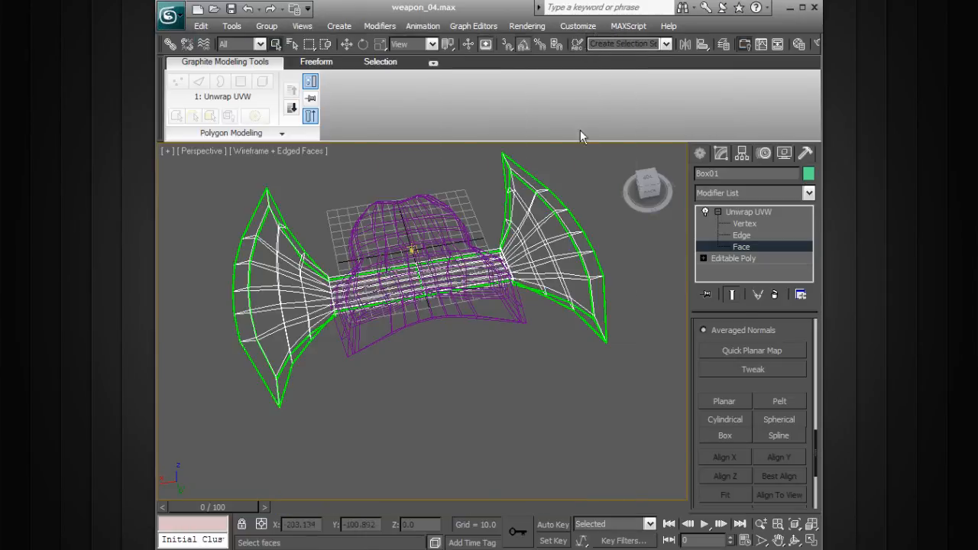
# Restore Smooth + Highlights shading and orbit around both mirrored blades
pyautogui.click(277, 151)
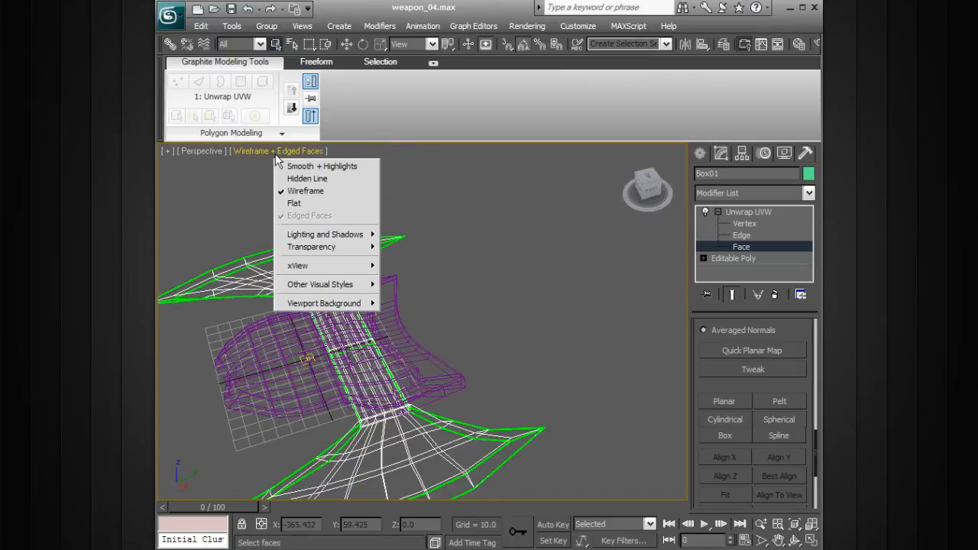
pyautogui.click(323, 166)
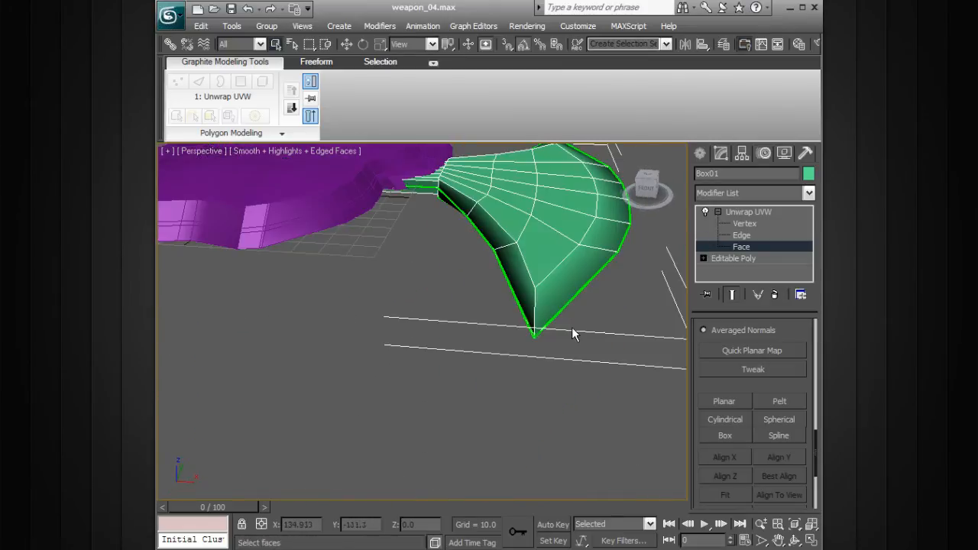
pyautogui.moveTo(574, 334); pyautogui.dragTo(384, 418)
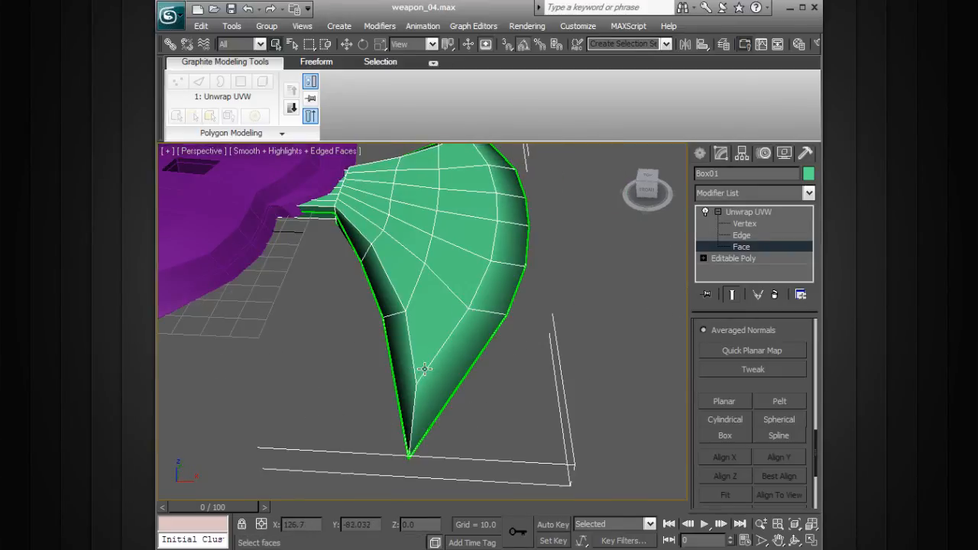
pyautogui.moveTo(424, 369); pyautogui.dragTo(445, 410)
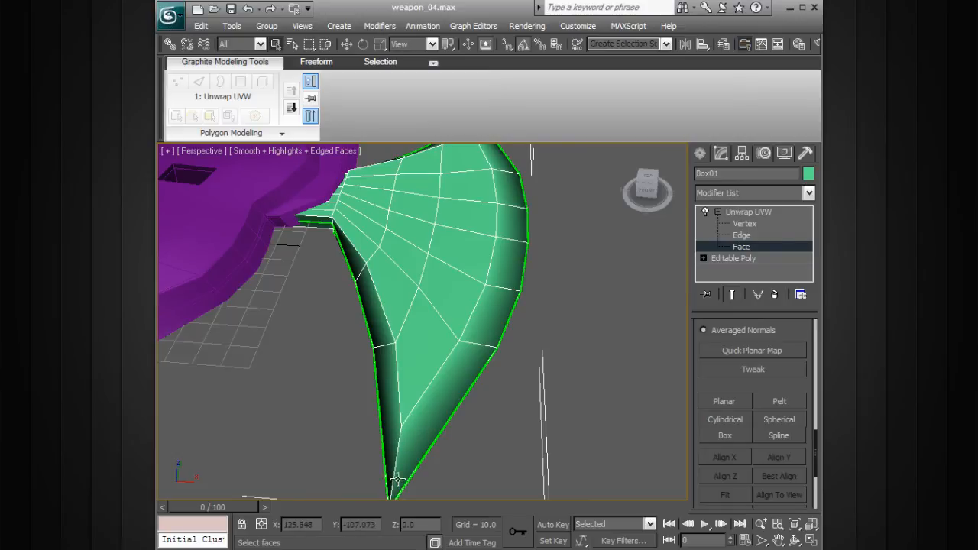
pyautogui.moveTo(474, 327)
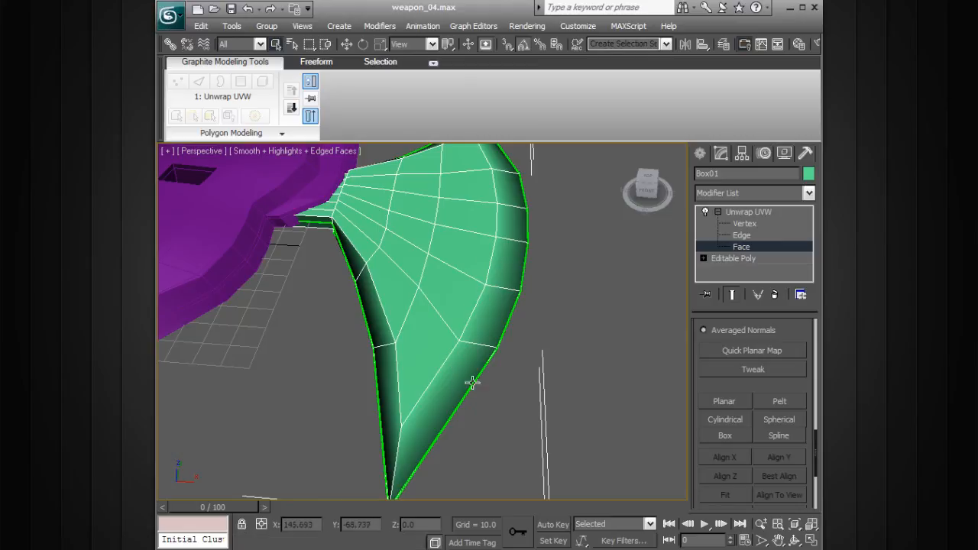
pyautogui.moveTo(387, 342)
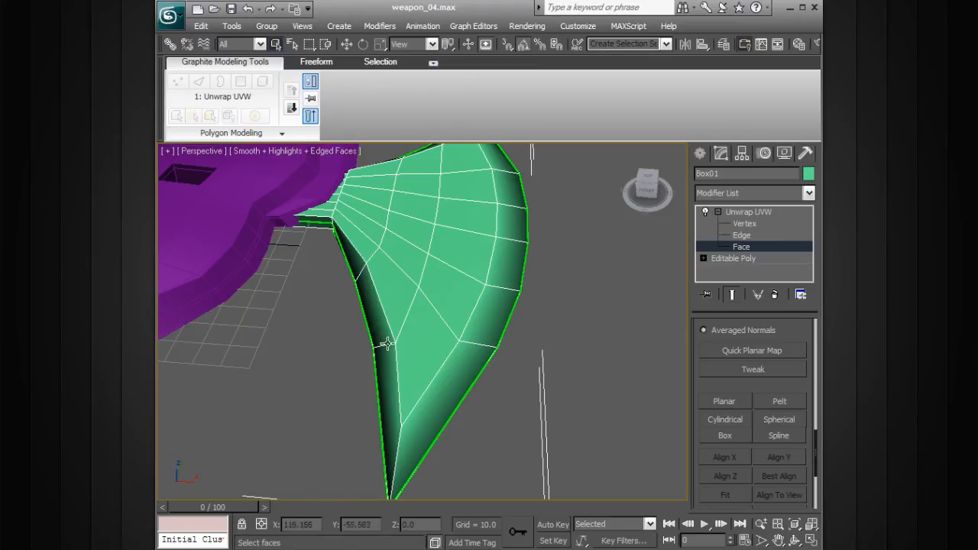
pyautogui.moveTo(386, 343); pyautogui.dragTo(413, 377)
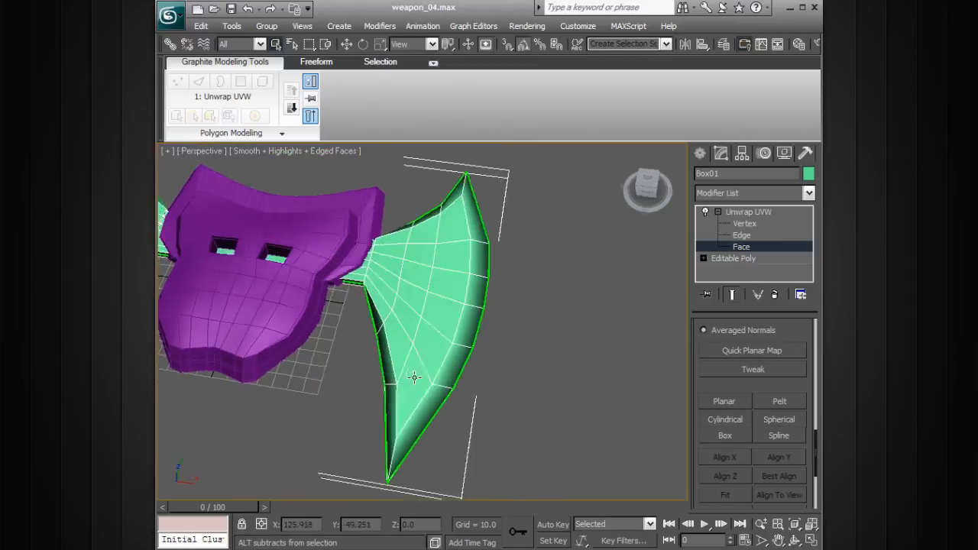
pyautogui.moveTo(415, 377); pyautogui.dragTo(471, 409)
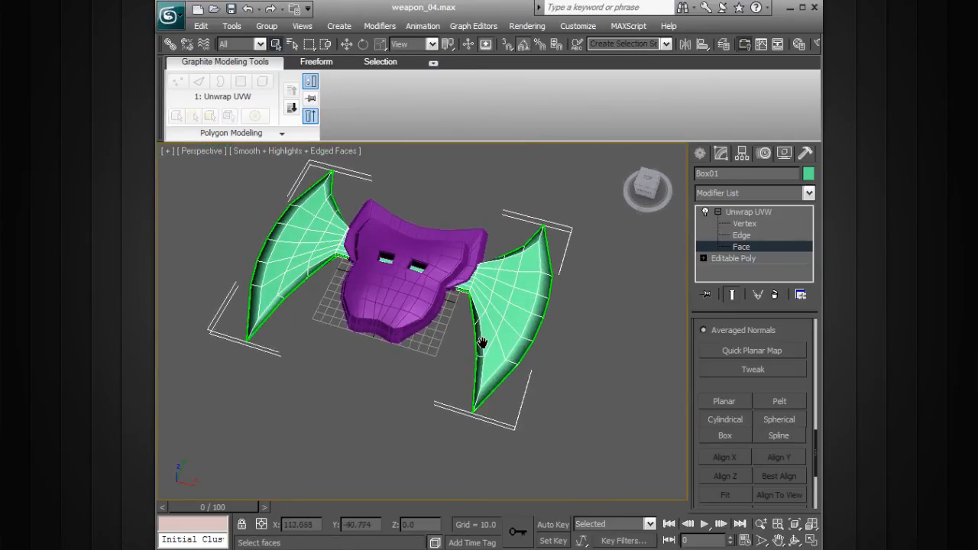
pyautogui.moveTo(481, 343); pyautogui.dragTo(505, 363)
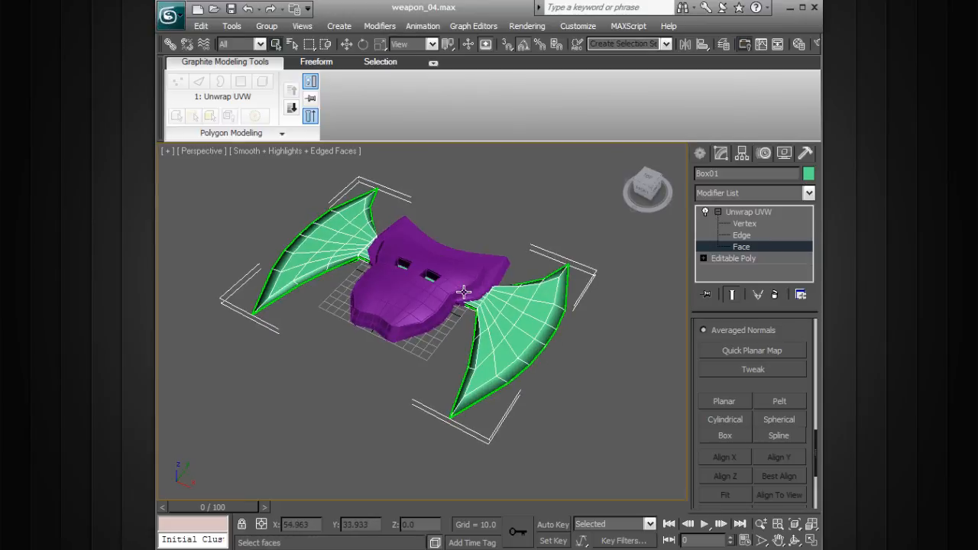
pyautogui.moveTo(463, 291); pyautogui.dragTo(523, 320)
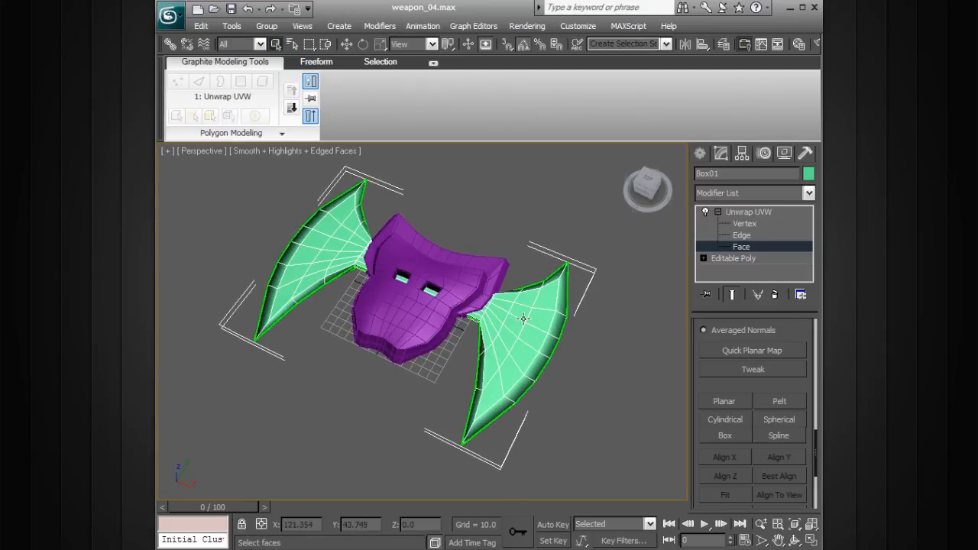
pyautogui.moveTo(503, 308)
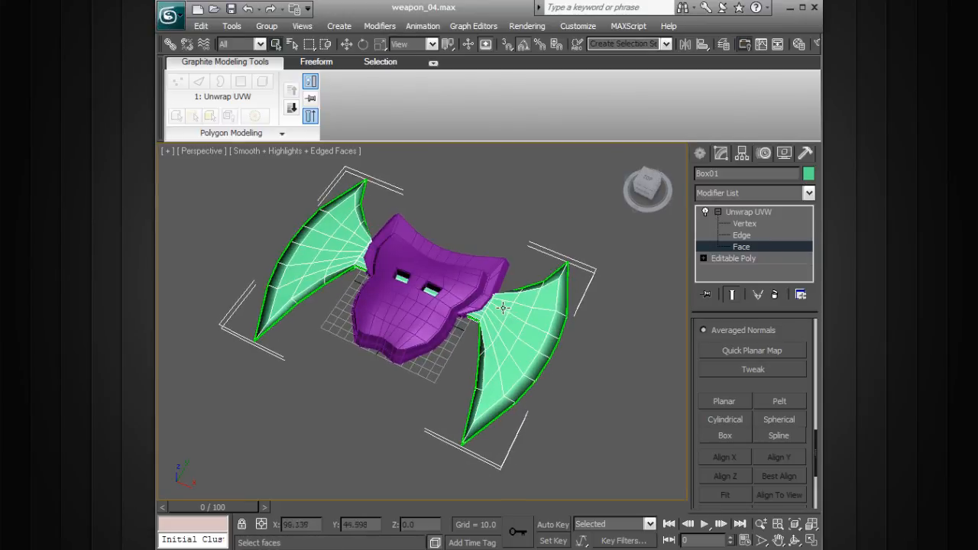